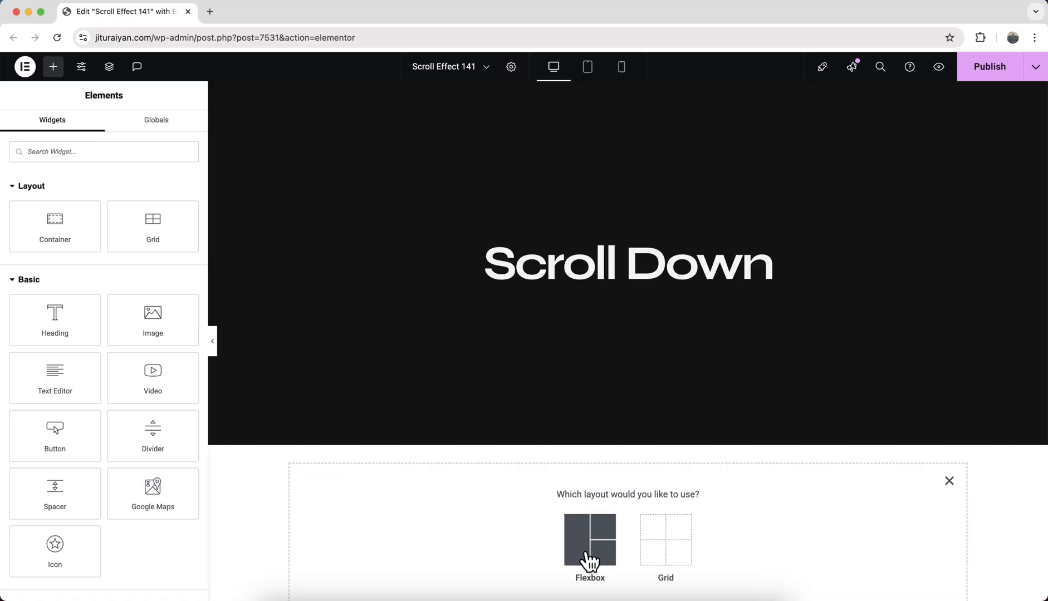
# Add a dark, full-width flexbox container with zero padding between Scroll Down and The End.
pyautogui.click(590, 540)
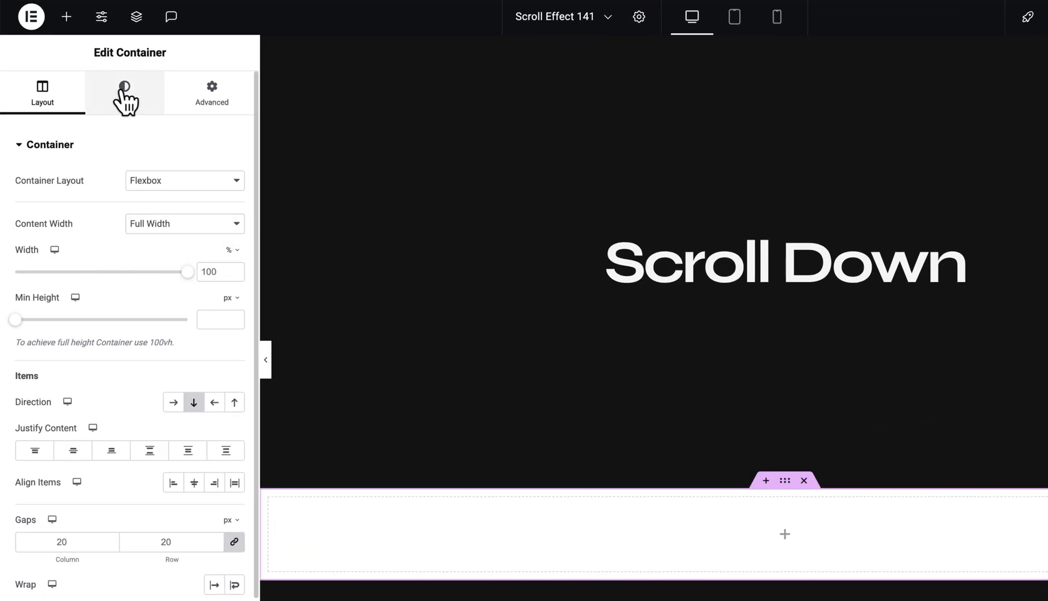
pyautogui.click(124, 87)
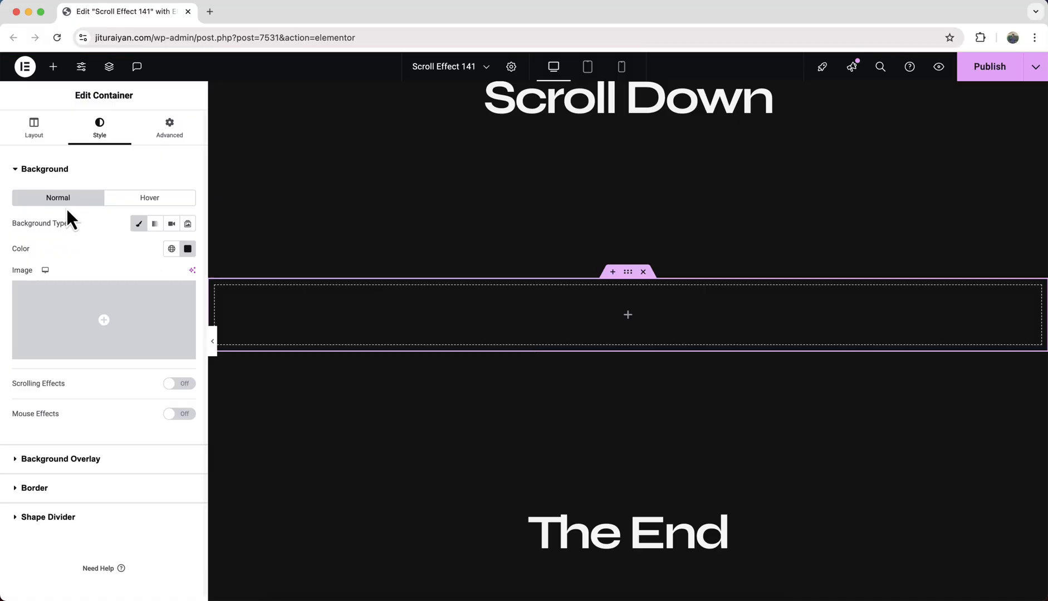
pyautogui.click(54, 66)
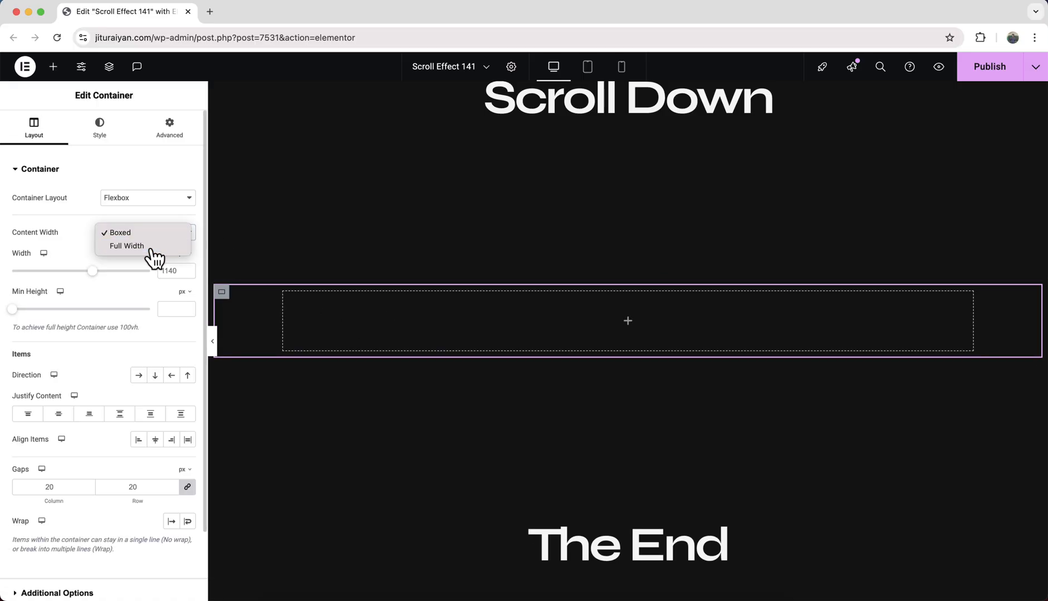
pyautogui.click(168, 127)
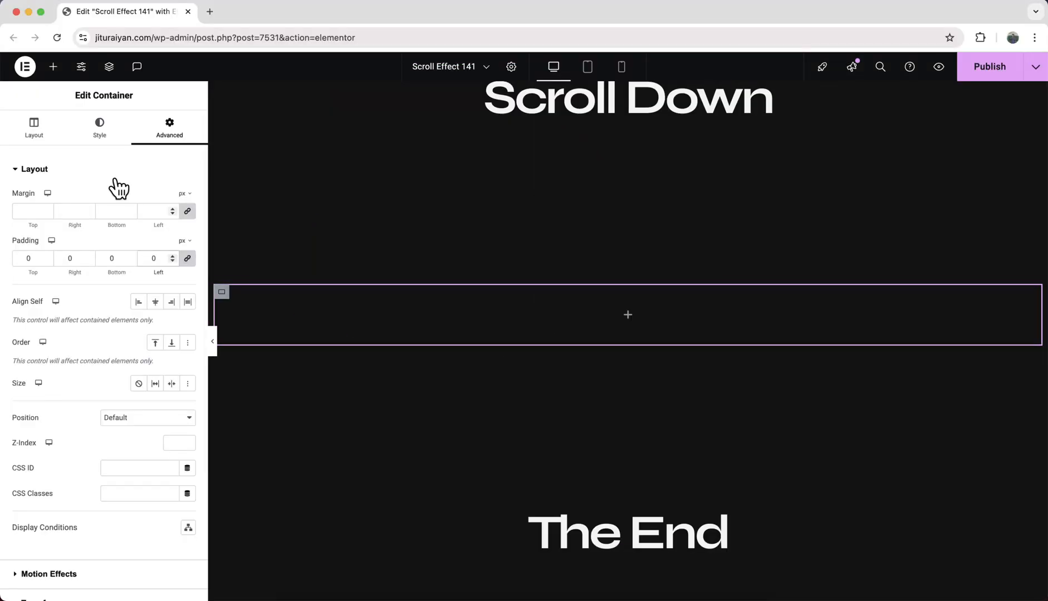
pyautogui.click(53, 67)
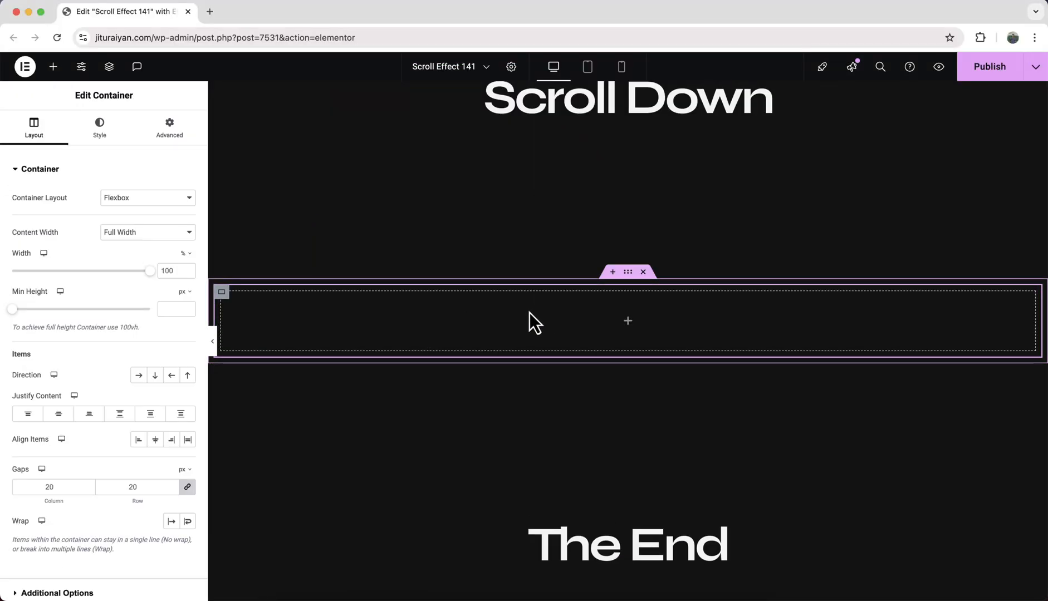
# Add a 50%-width nested container and place an Image widget inside it.
pyautogui.click(53, 67)
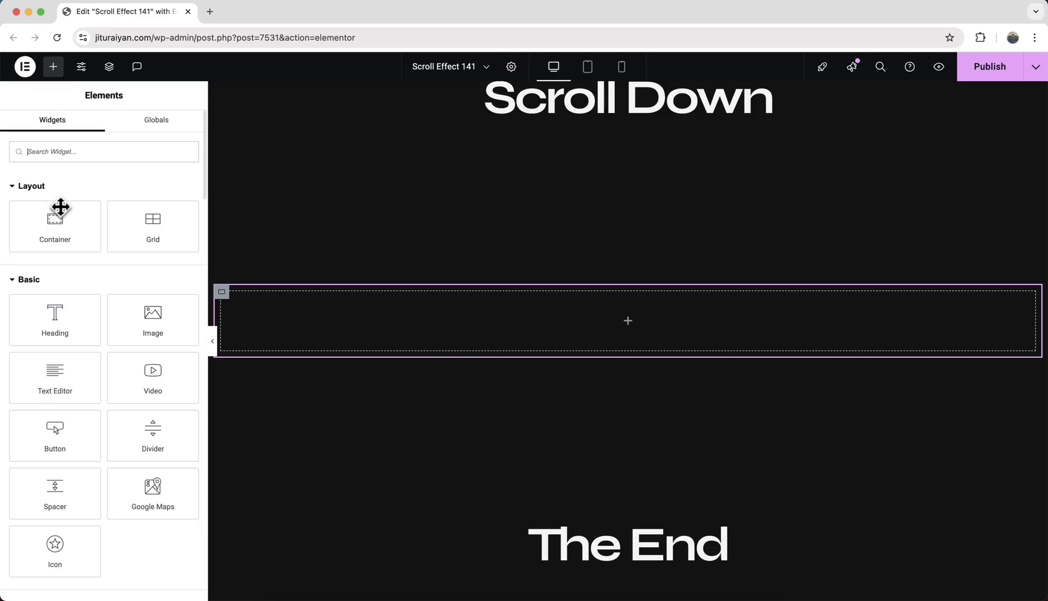
pyautogui.click(628, 322)
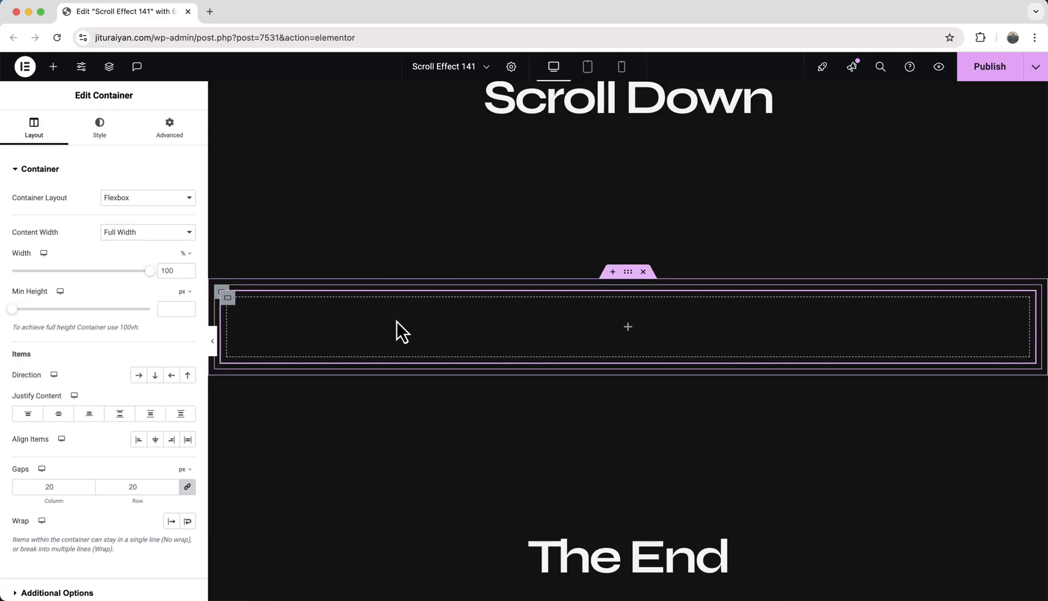
pyautogui.write('50')
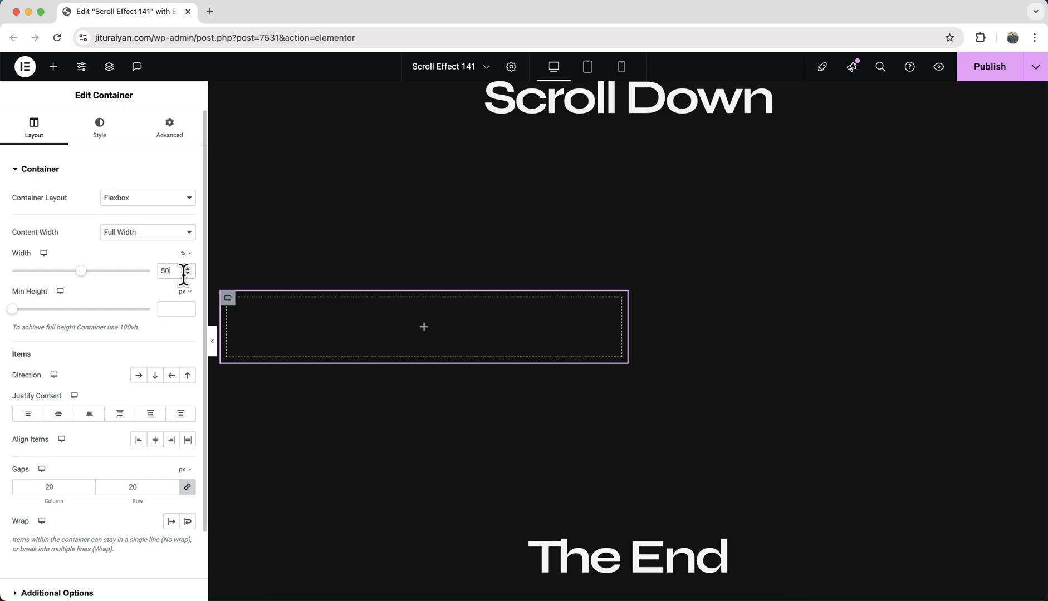
pyautogui.click(53, 67)
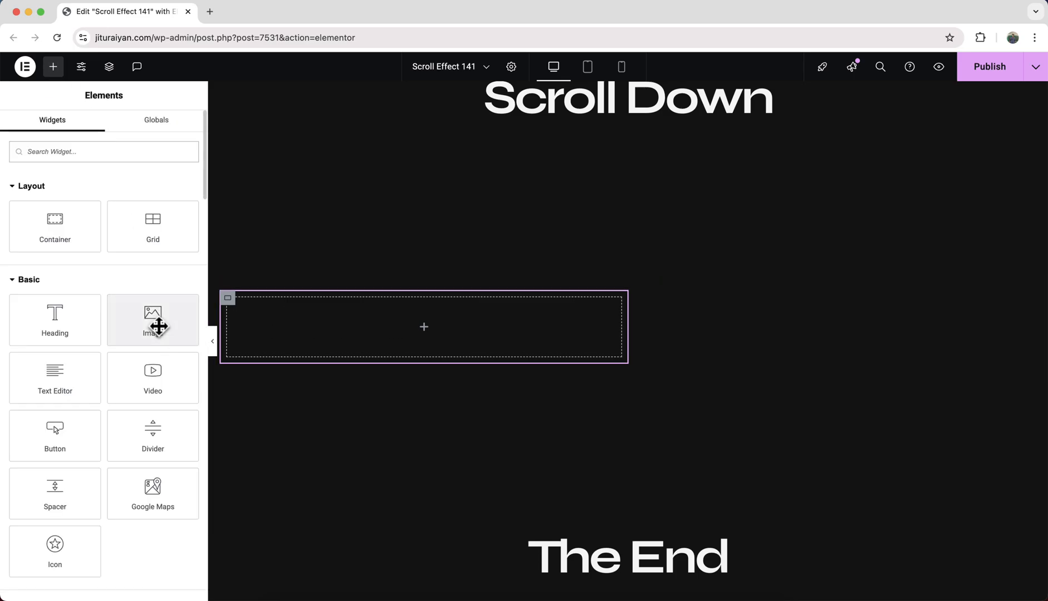
pyautogui.moveTo(152, 319); pyautogui.dragTo(423, 327)
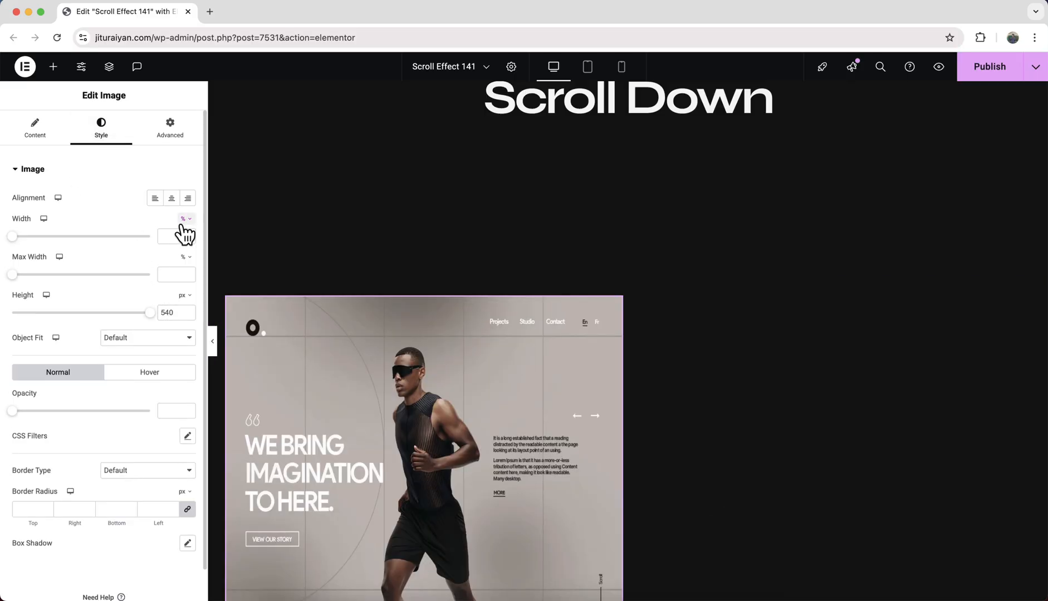
# Give the image auto width, 30px rounded corners and z-index 10.
pyautogui.click(167, 237)
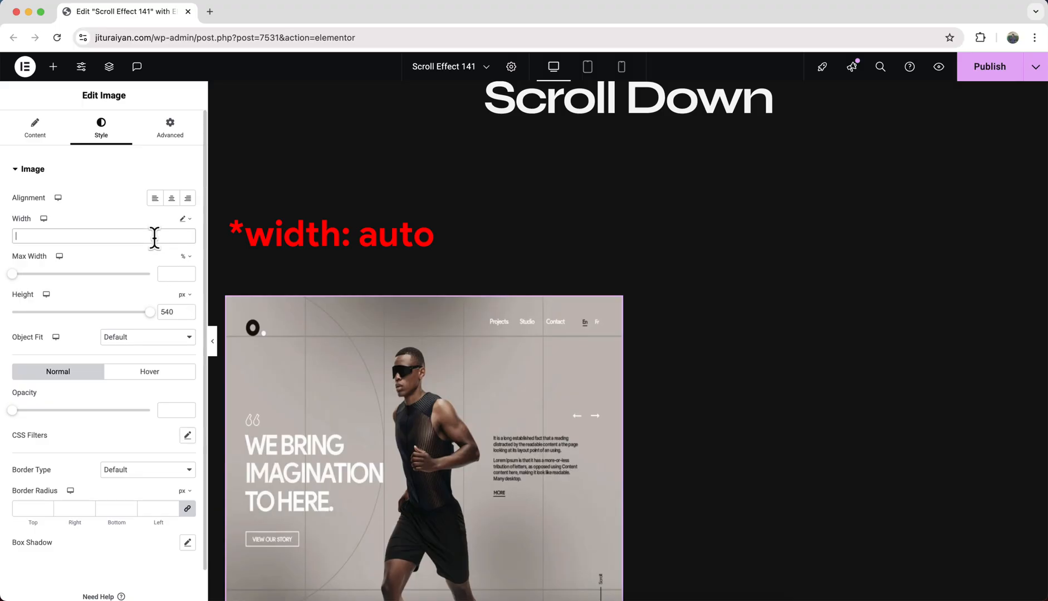
pyautogui.write('auto')
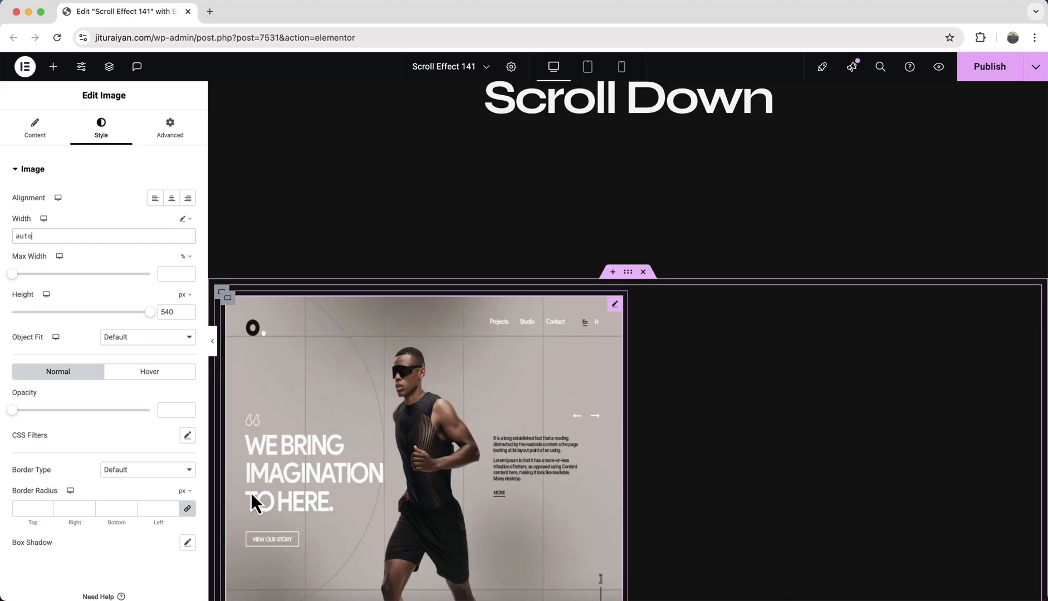
pyautogui.moveTo(297, 533)
pyautogui.write('30')
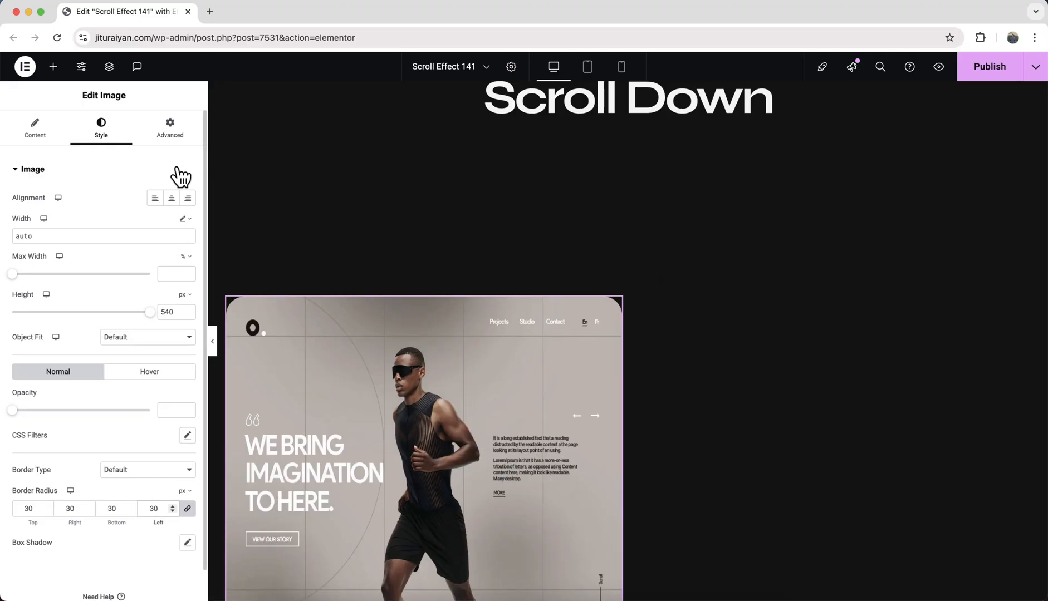
pyautogui.click(170, 127)
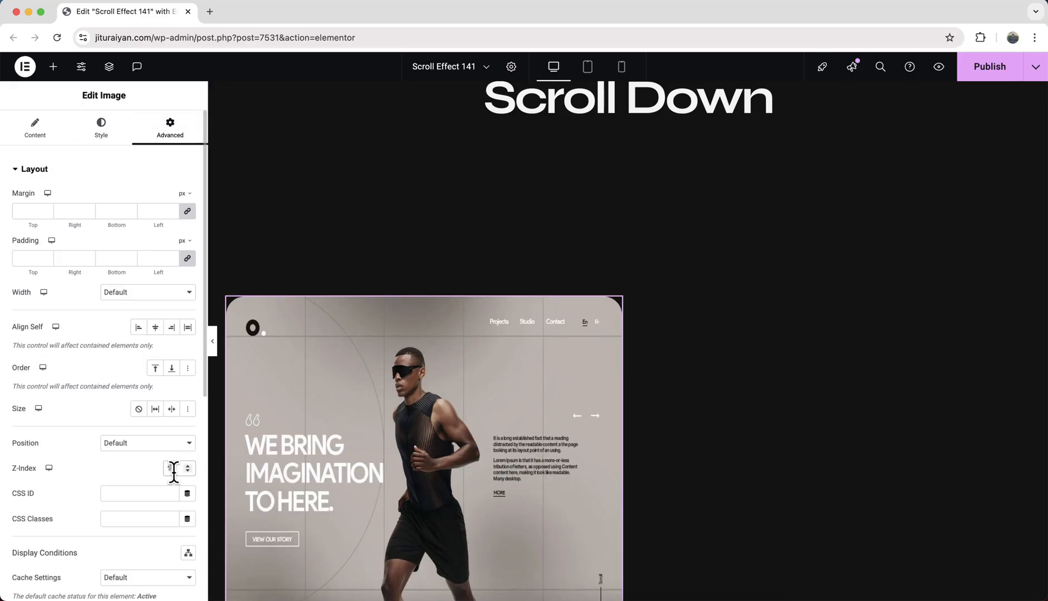
pyautogui.write('10')
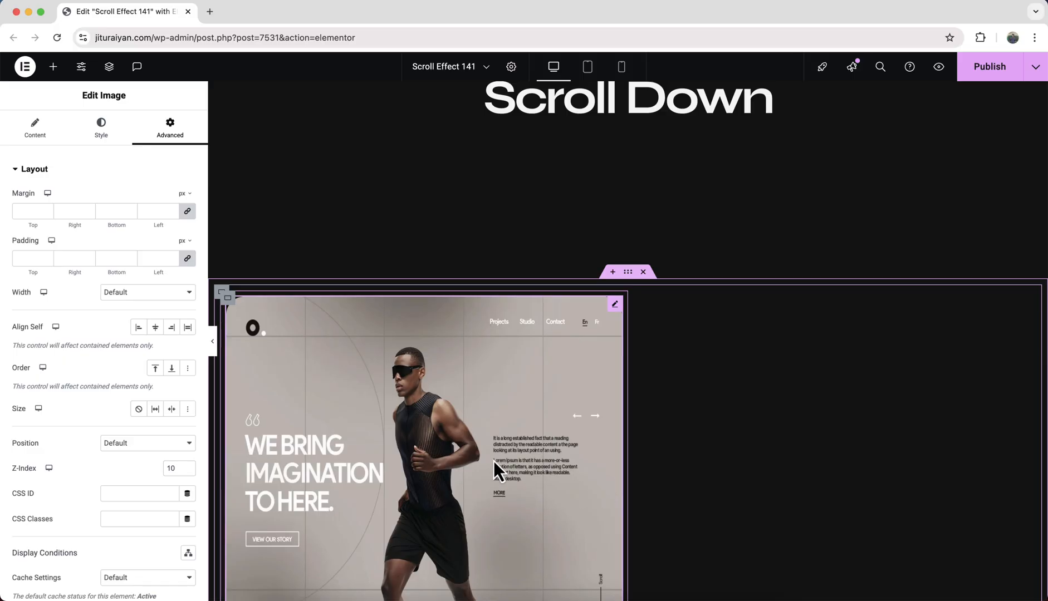
pyautogui.click(109, 66)
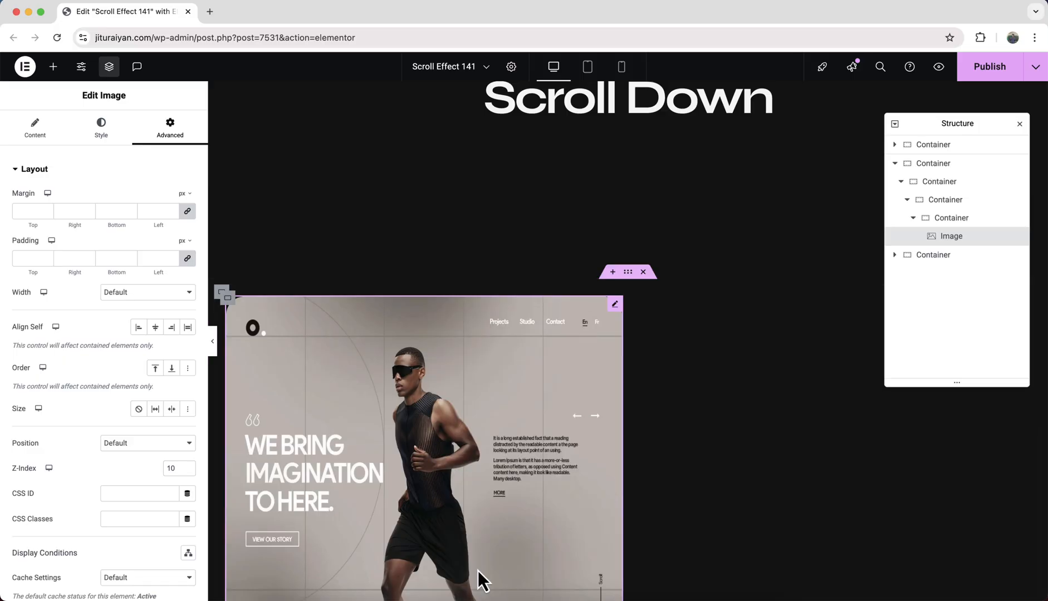
pyautogui.moveTo(923, 191)
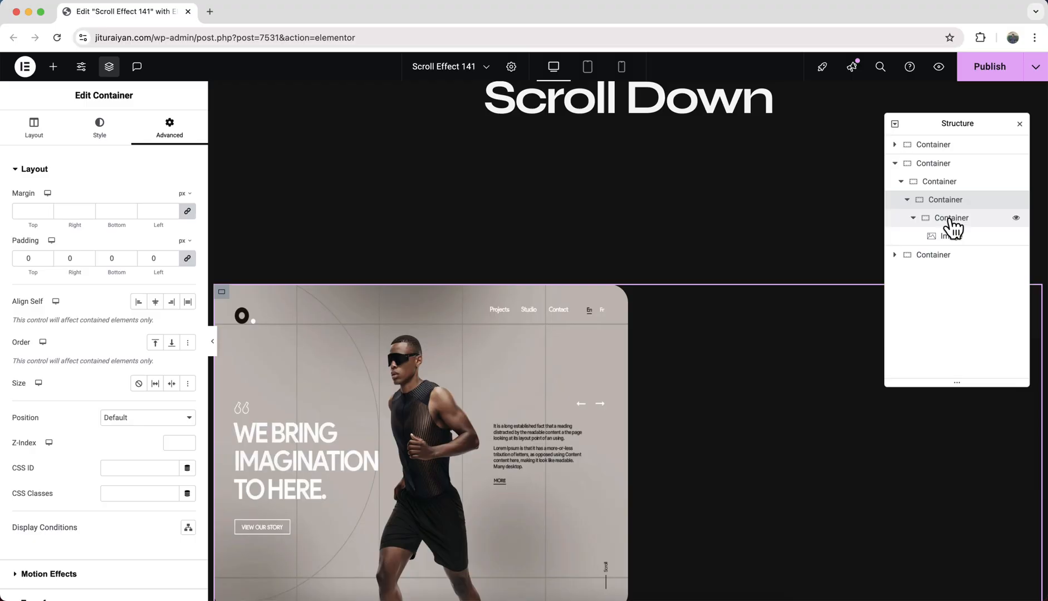
# Duplicate the image container, swap in the Hayden Evans's Gallery screenshot, and set the parent to Row.
pyautogui.click(951, 255)
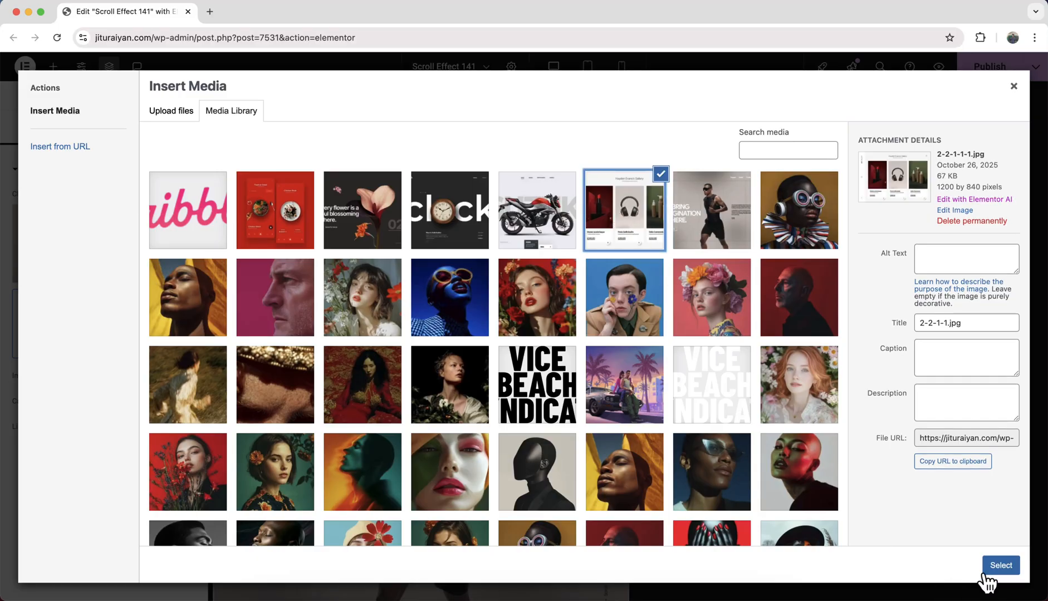
pyautogui.click(1002, 566)
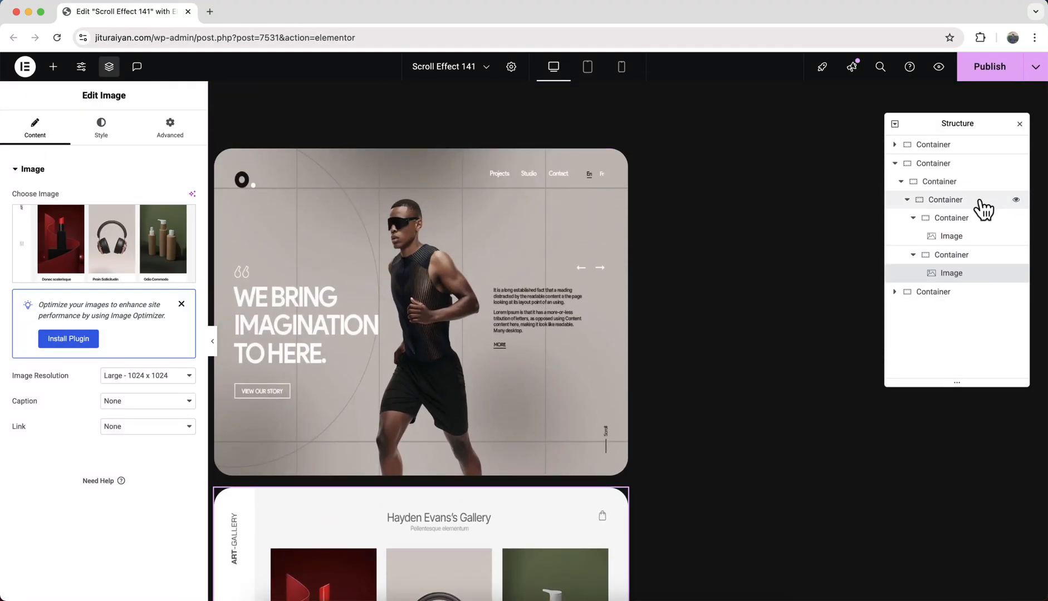
pyautogui.click(945, 199)
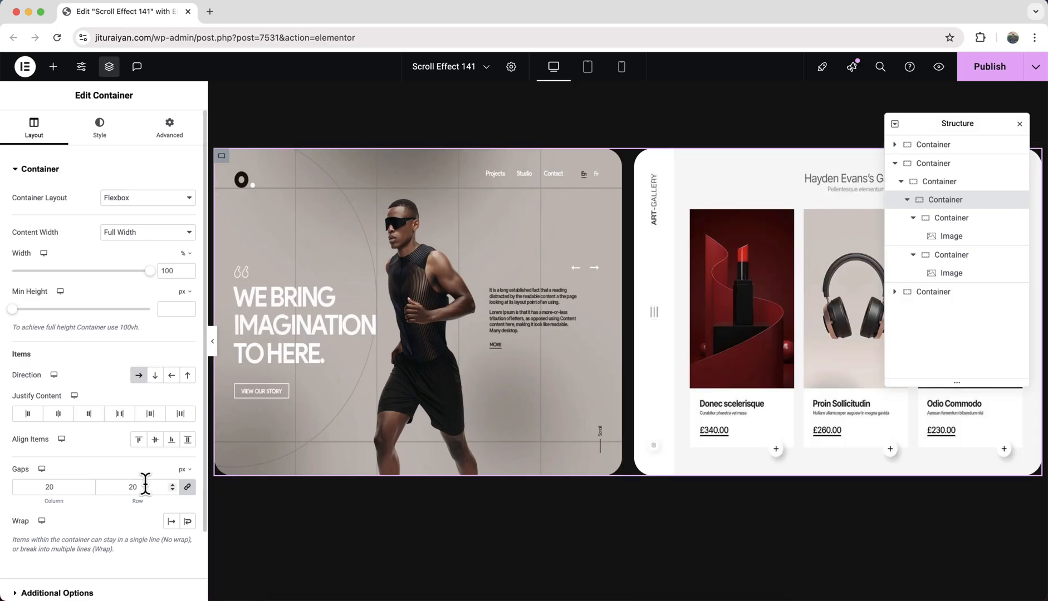
# Set the parent container gap to 50 and the second card container width to 50%.
pyautogui.write('50')
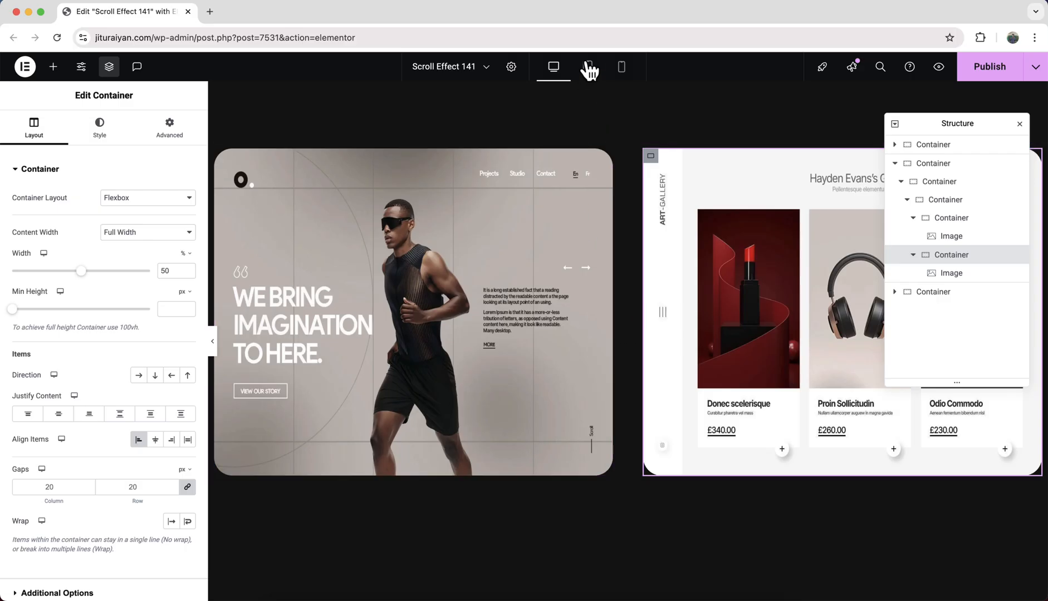
# Set card image height to 300 on tablet and 200 on mobile, with No Wrap on mobile.
pyautogui.click(587, 67)
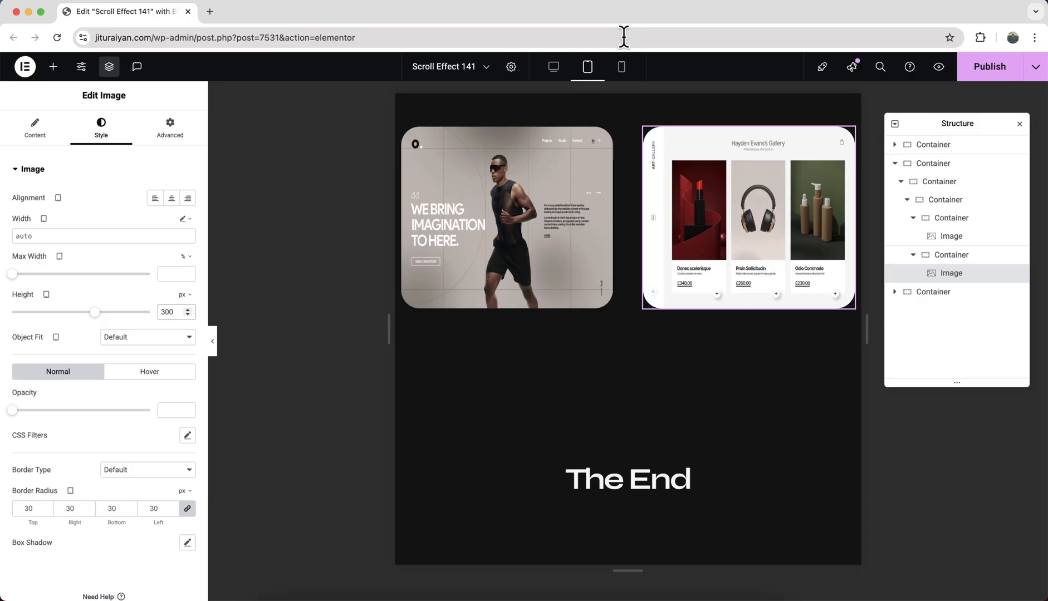
pyautogui.click(621, 66)
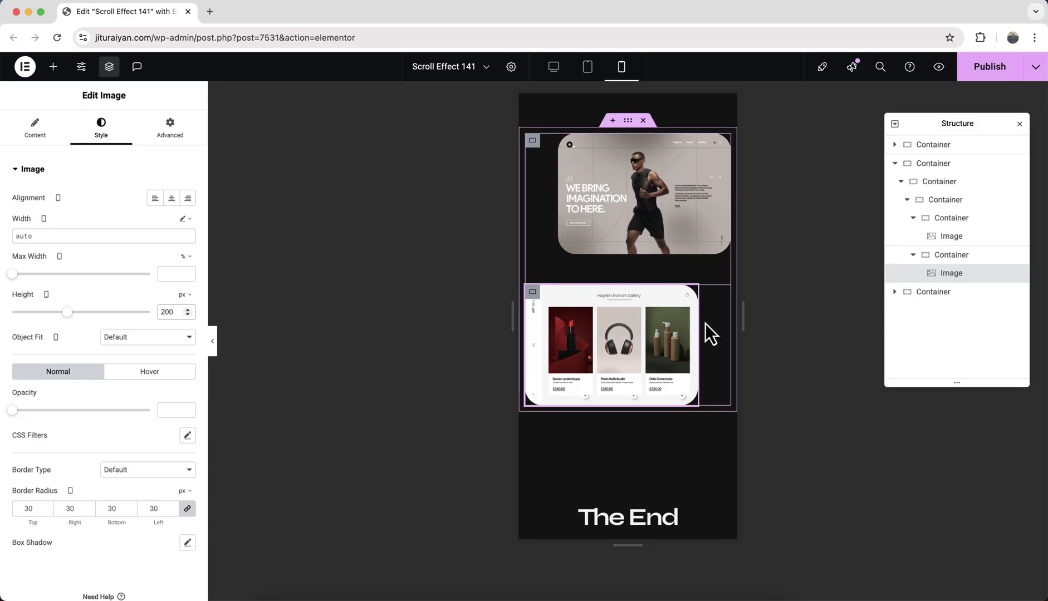
pyautogui.click(951, 218)
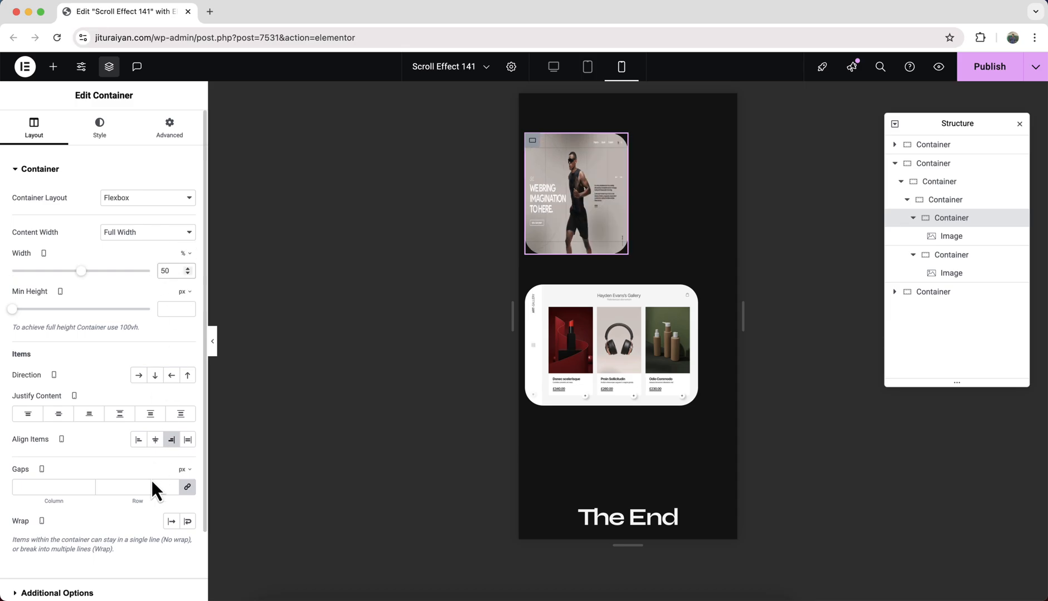
pyautogui.moveTo(172, 521)
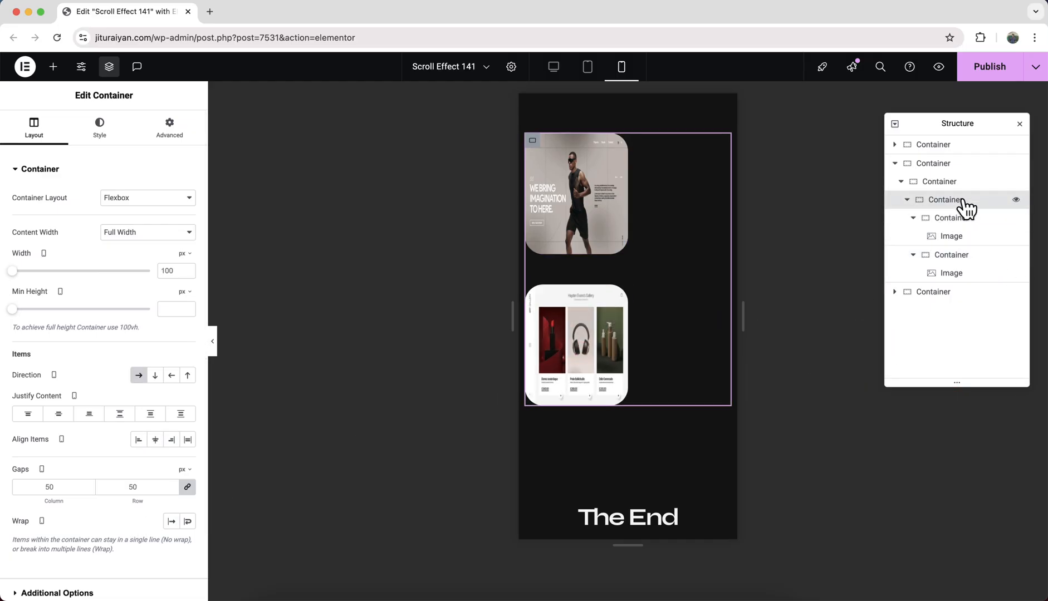
pyautogui.moveTo(171, 521)
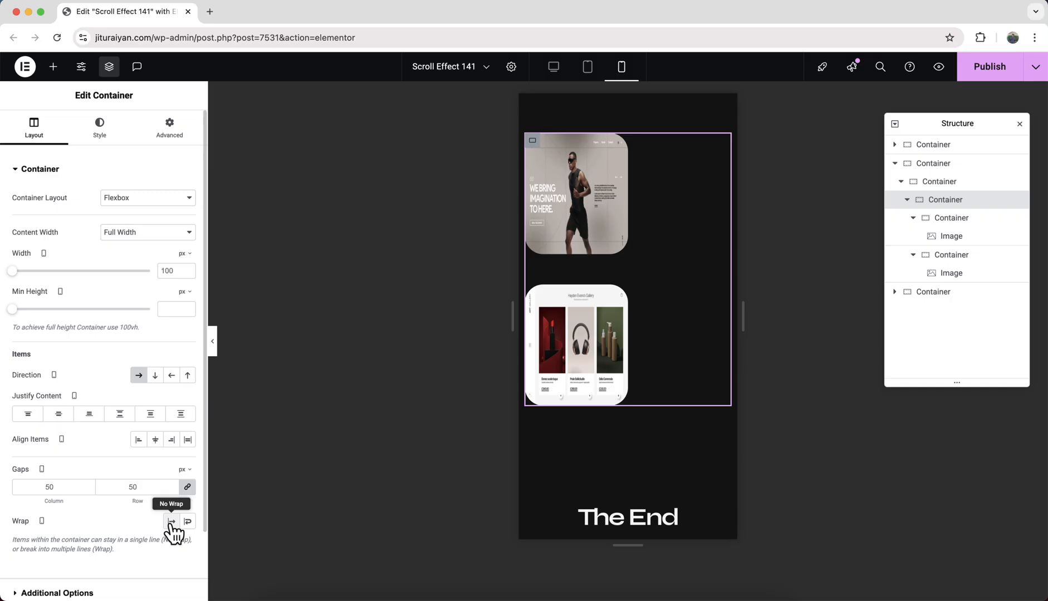
pyautogui.click(170, 521)
pyautogui.write('20')
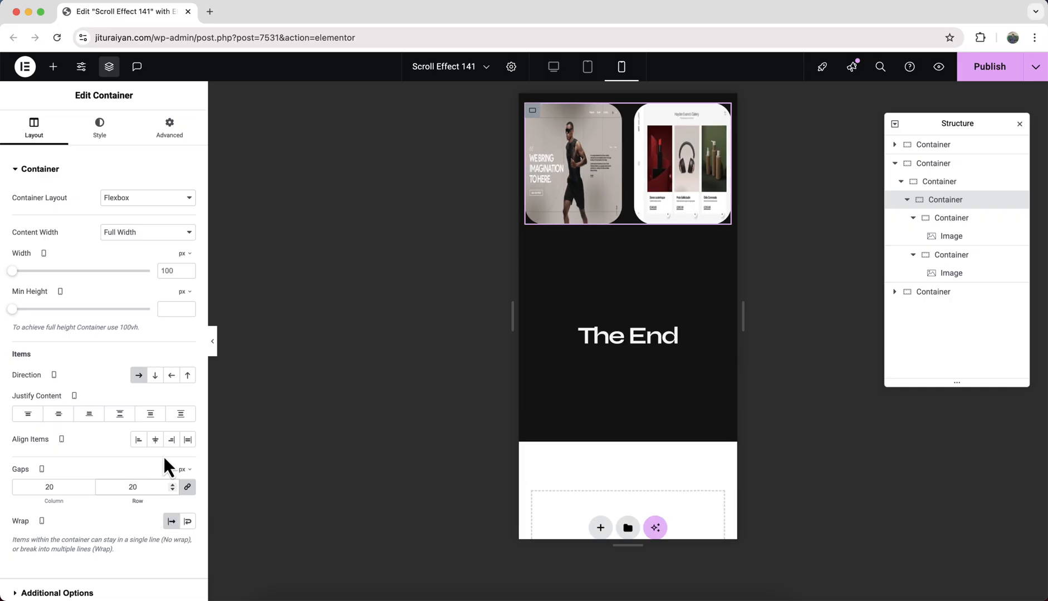
pyautogui.click(552, 67)
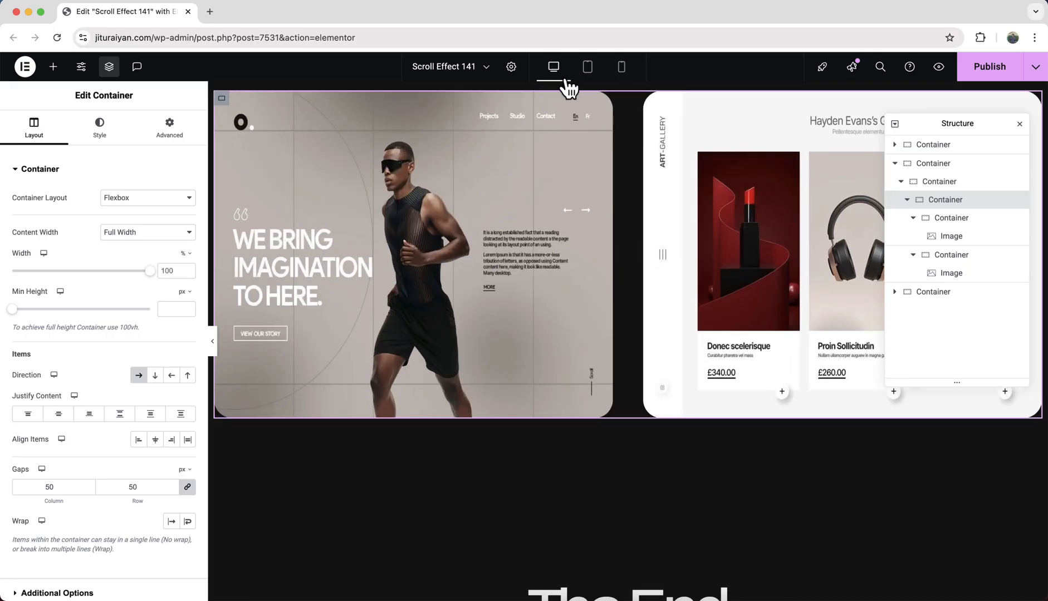
# Add the Dribbble logo image, a lion's roar paragraph and a rounded View Dribble button.
pyautogui.rightClick(945, 199)
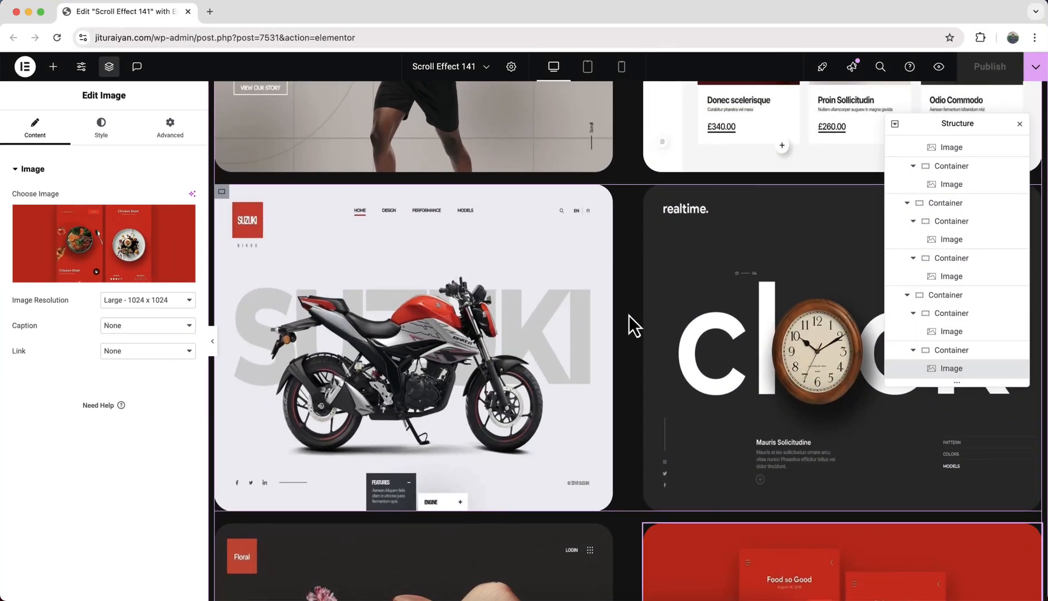
pyautogui.scroll(-3)
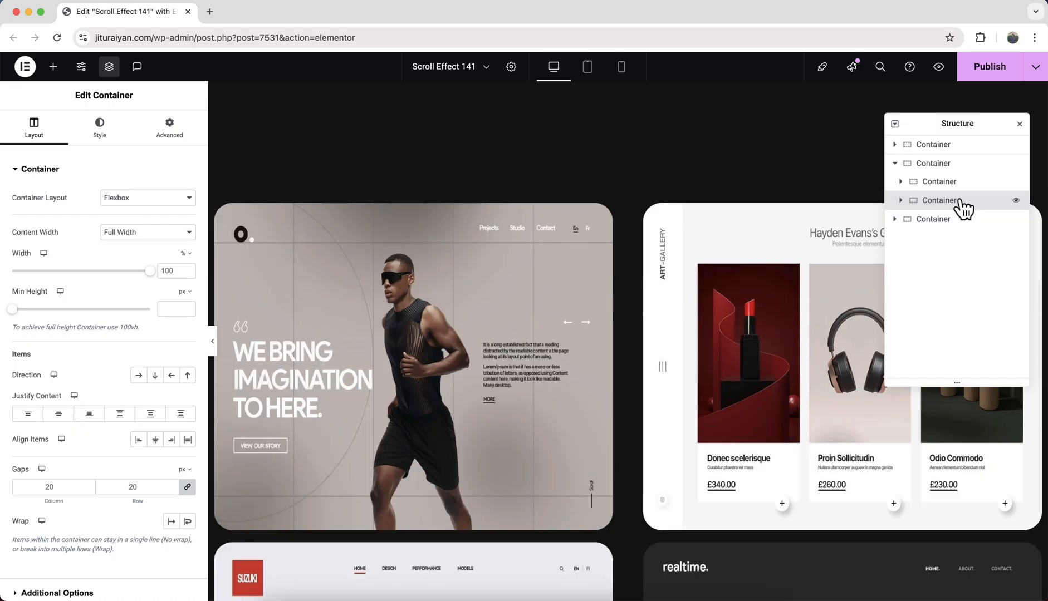
pyautogui.scroll(-3)
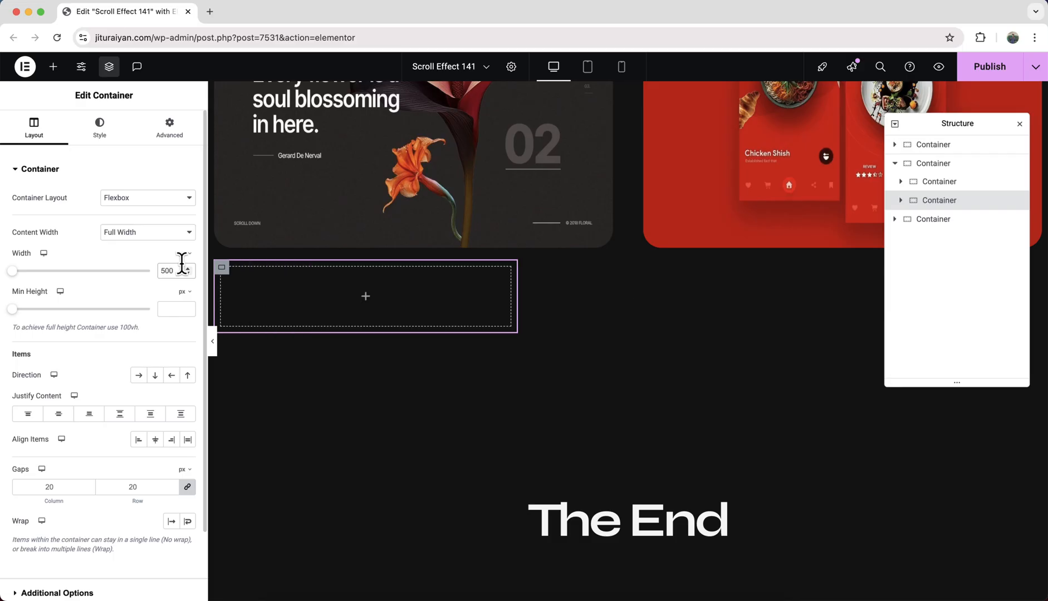
pyautogui.moveTo(155, 440)
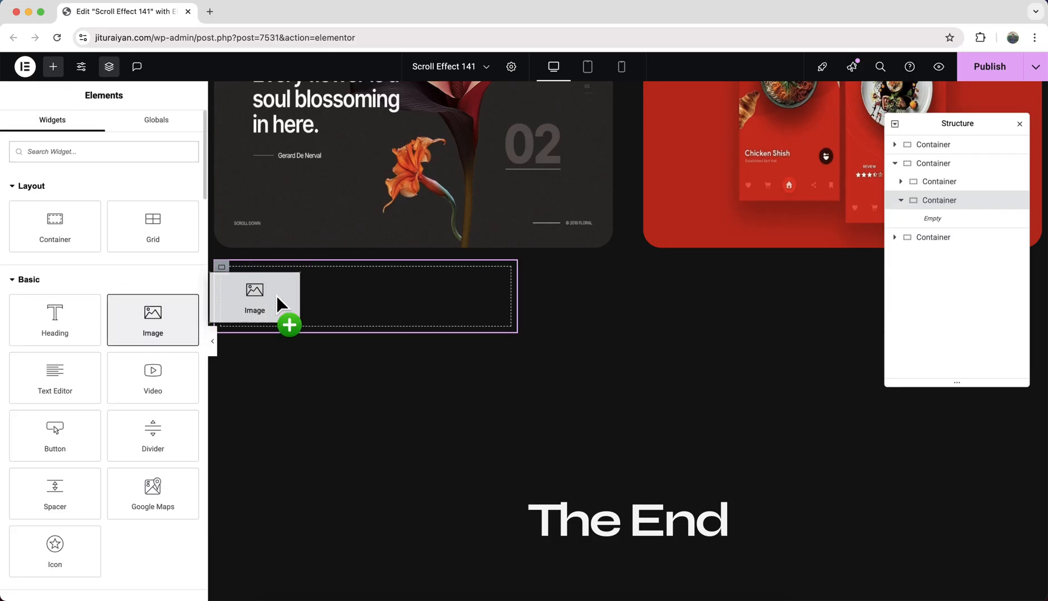
pyautogui.click(254, 303)
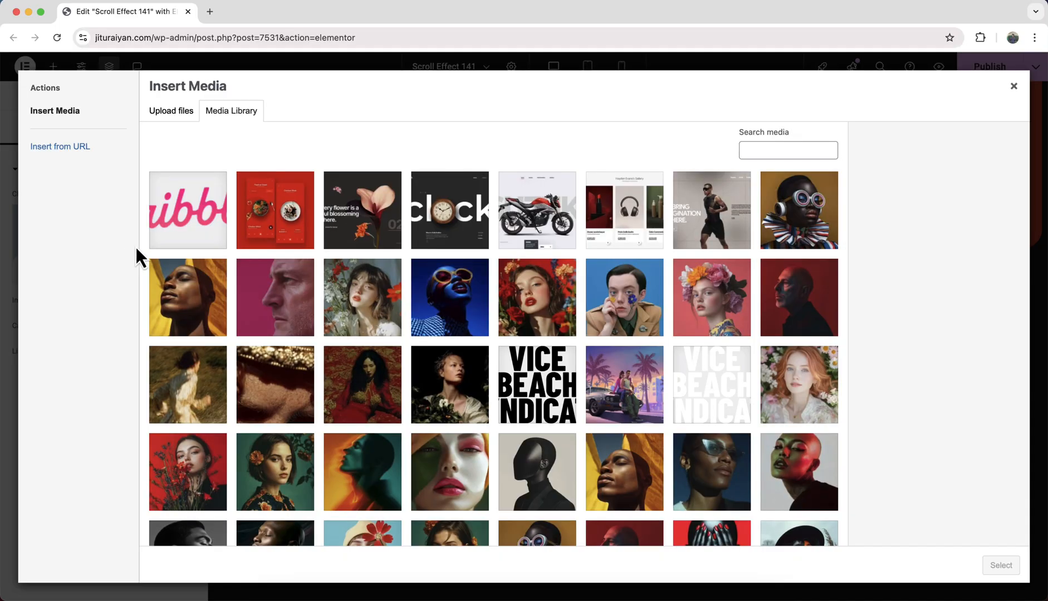
pyautogui.click(188, 210)
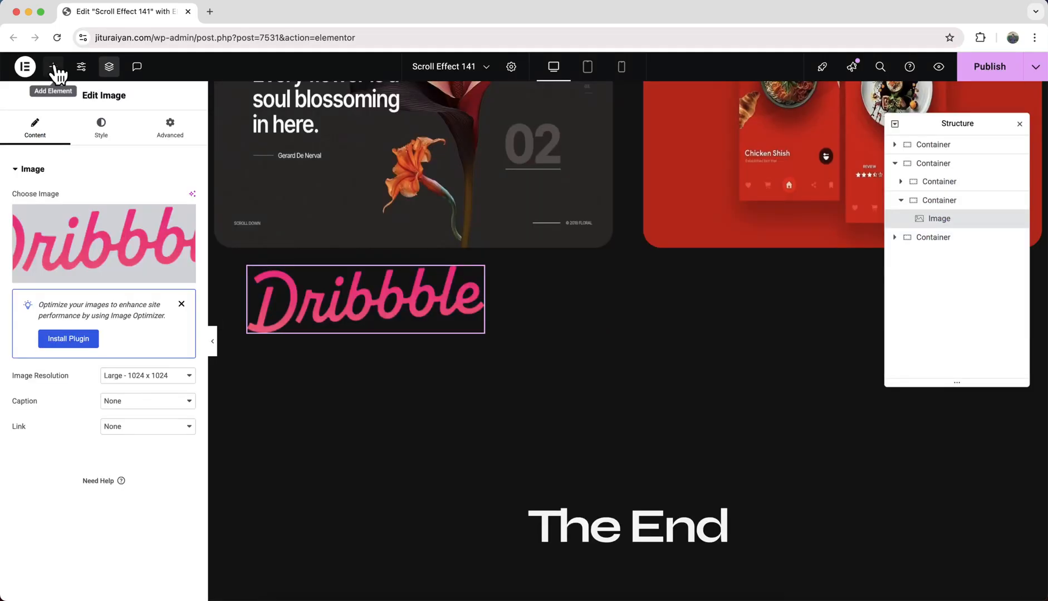
pyautogui.click(948, 237)
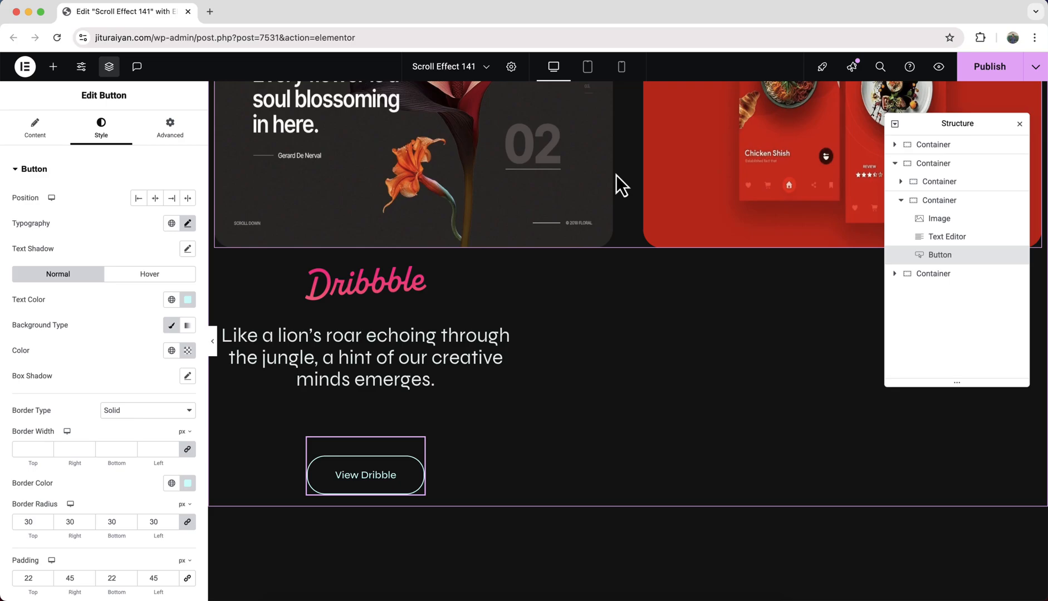
# Make the logo container absolutely positioned with z-index 5 and change its offset units.
pyautogui.click(940, 200)
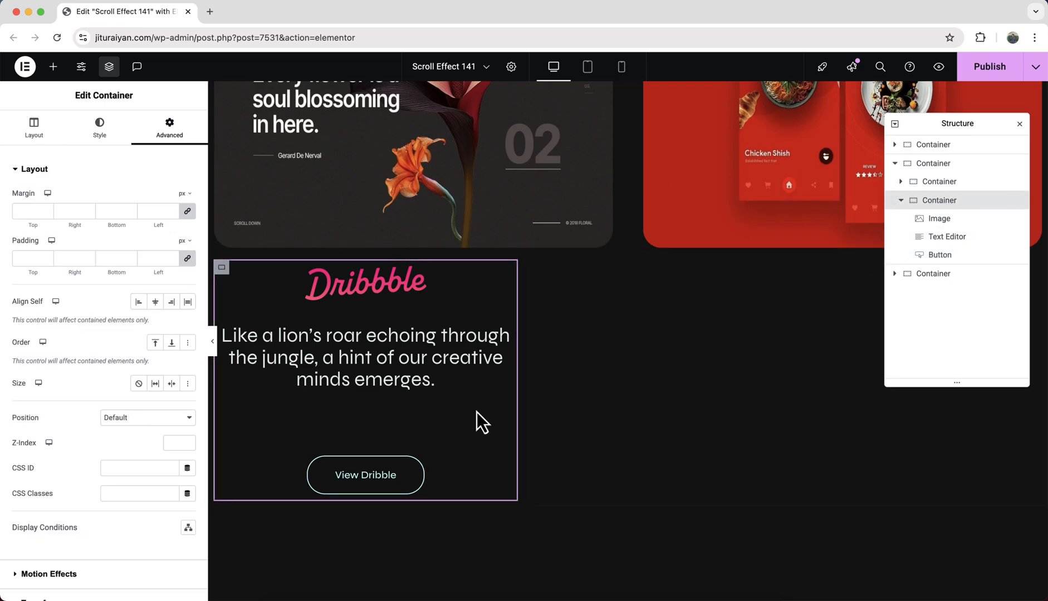
pyautogui.click(147, 418)
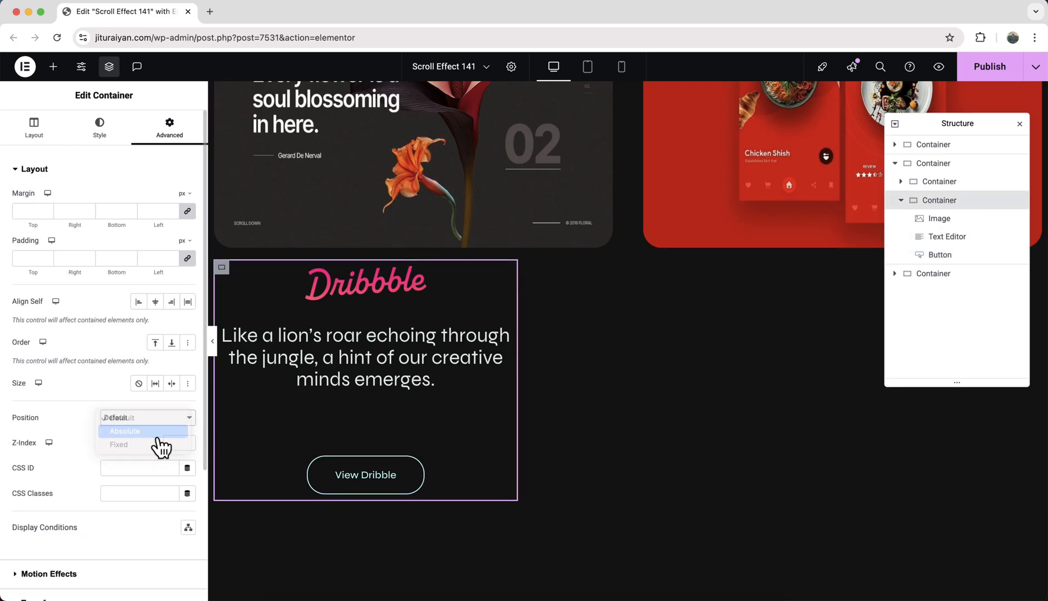
pyautogui.click(124, 432)
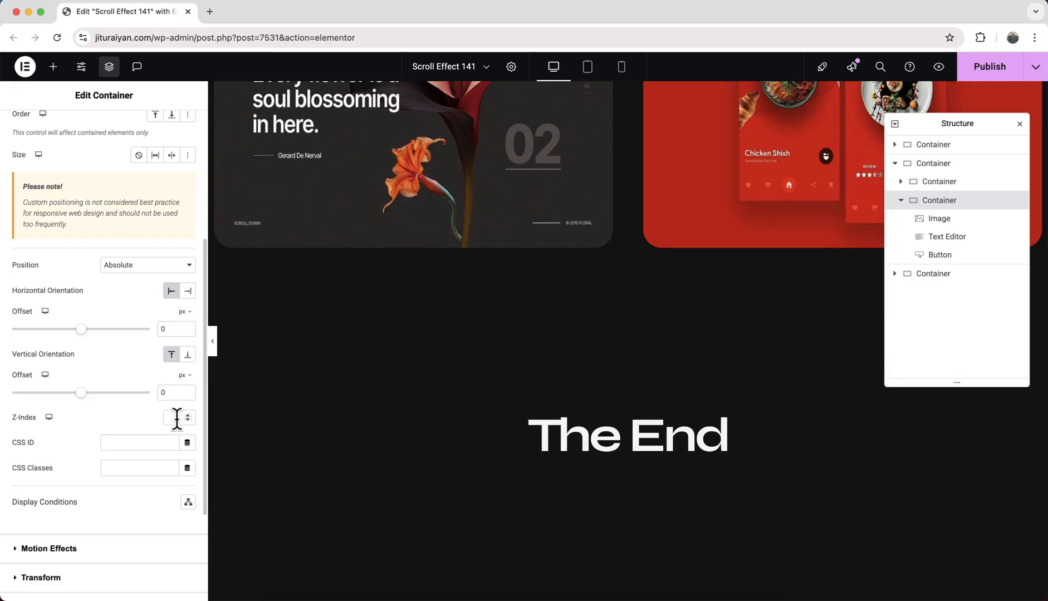
pyautogui.write('5')
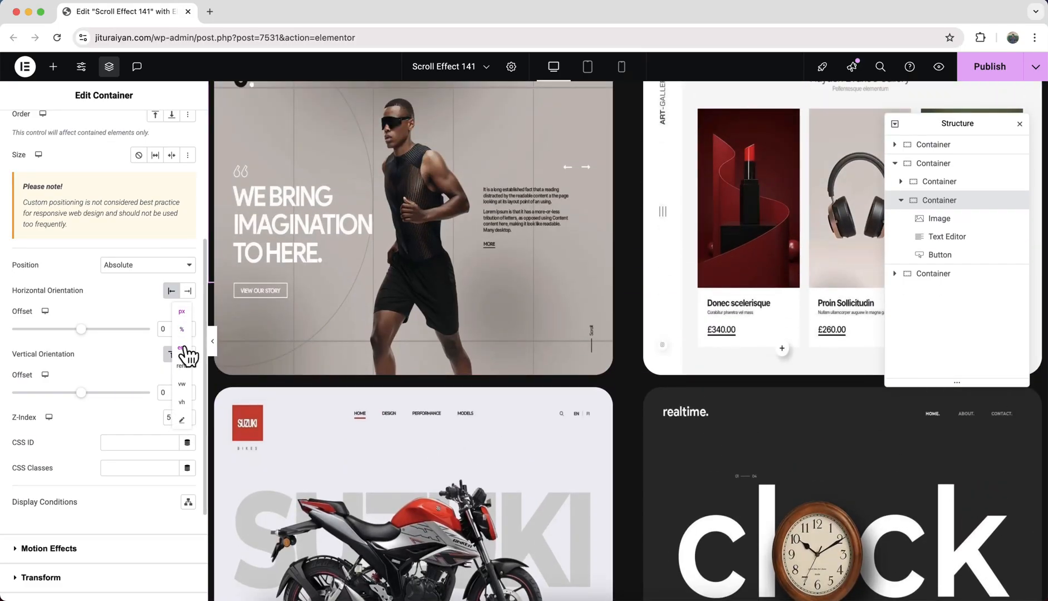
pyautogui.click(182, 329)
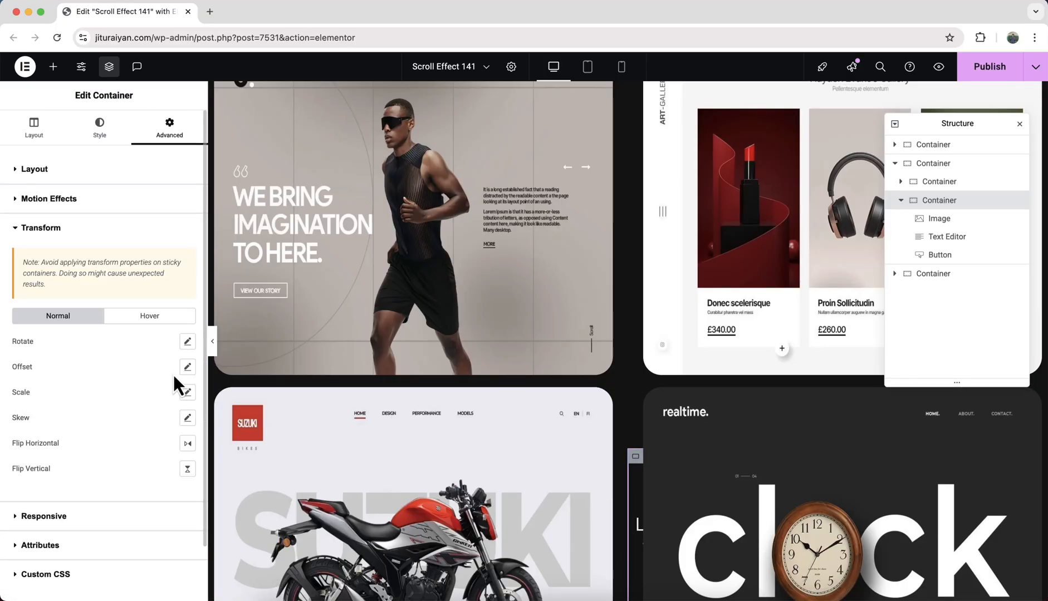
pyautogui.click(187, 367)
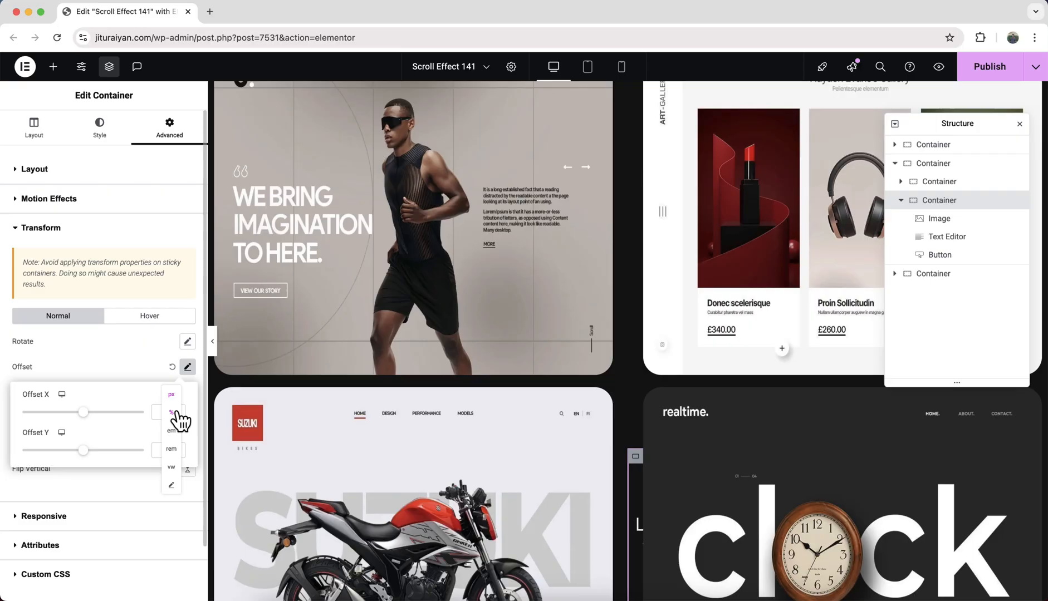
pyautogui.click(171, 412)
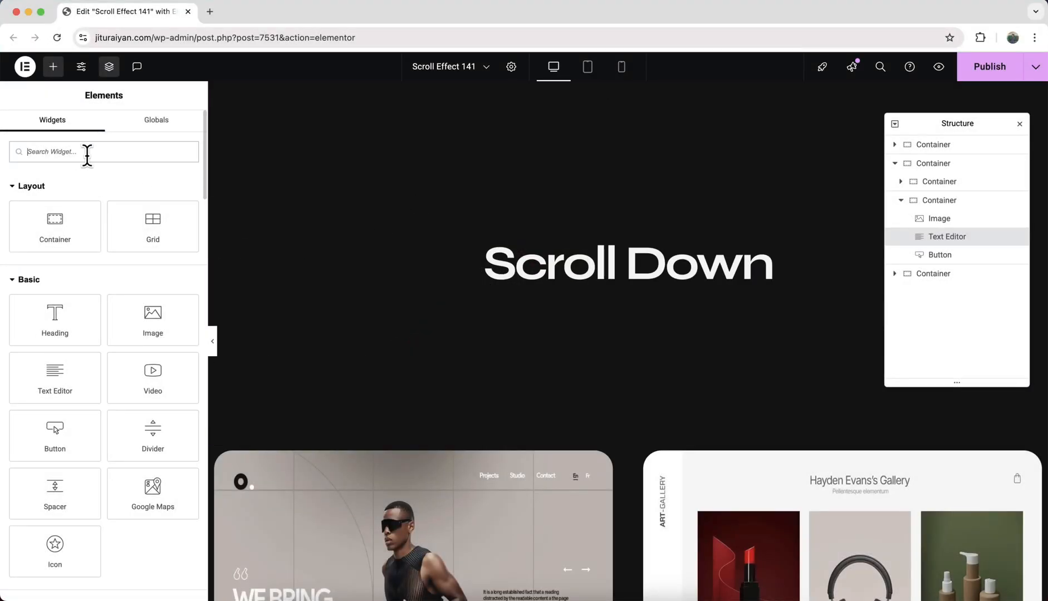
# Search 'html' and drag the HTML widget into the cards' section.
pyautogui.write('html')
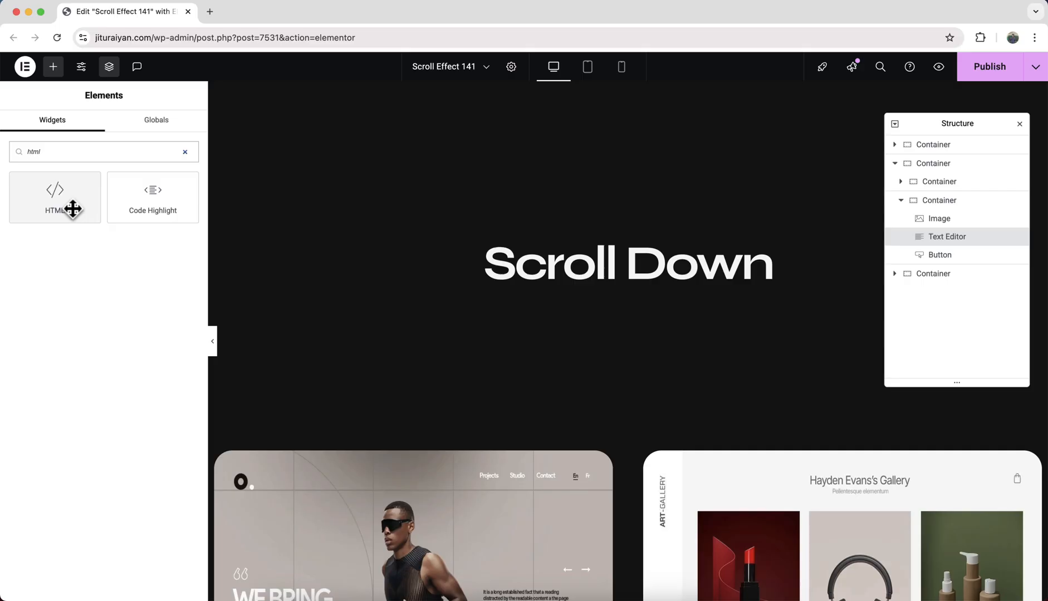
pyautogui.moveTo(55, 197); pyautogui.dragTo(413, 463)
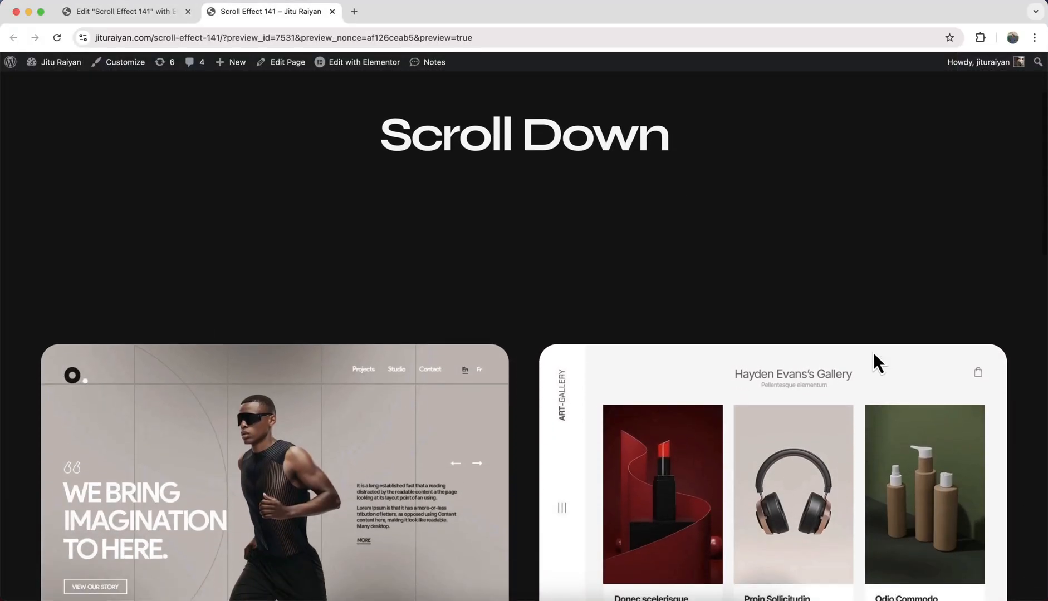
# Scroll the preview to watch the cards rotate apart, then return to the editor.
pyautogui.scroll(-3)
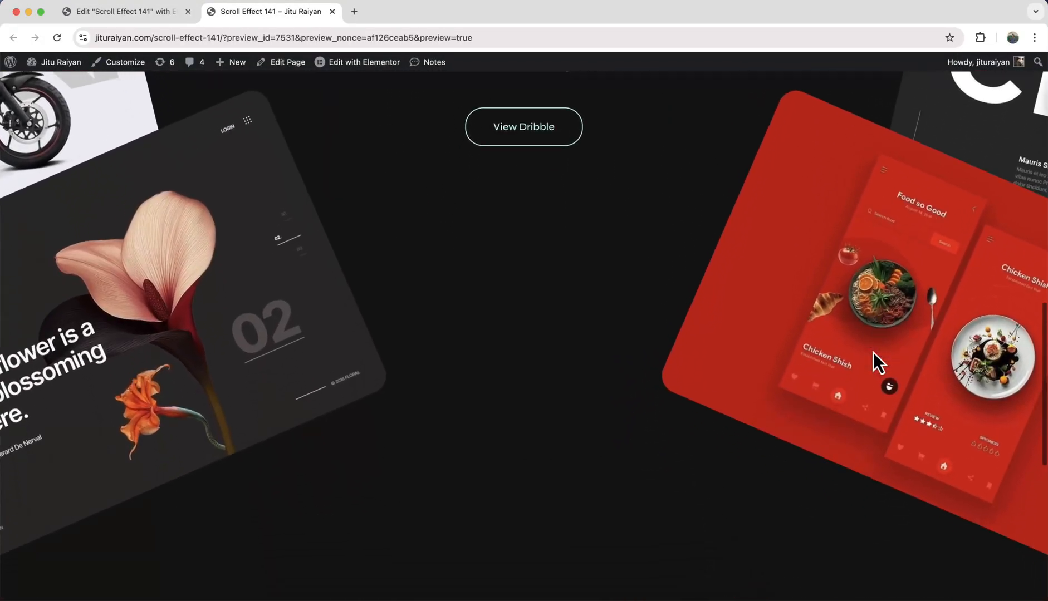
pyautogui.scroll(-3)
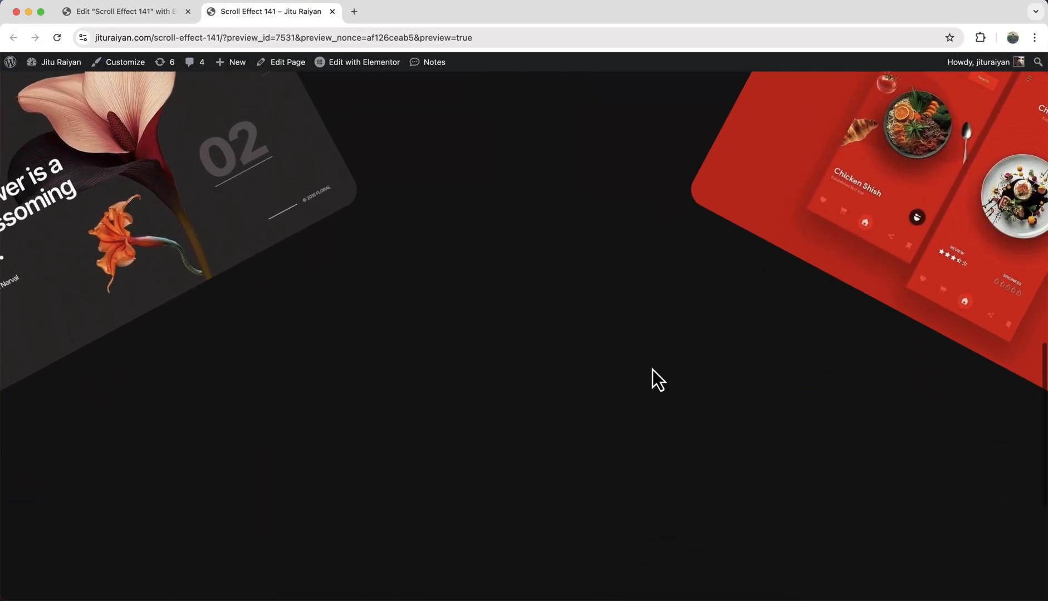
pyautogui.scroll(-3)
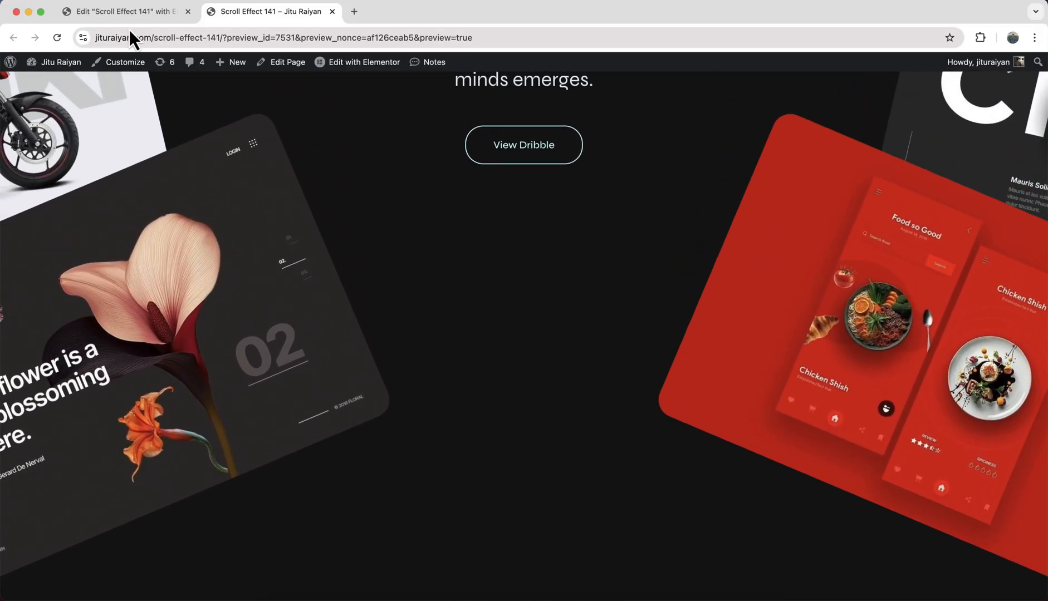
pyautogui.click(123, 12)
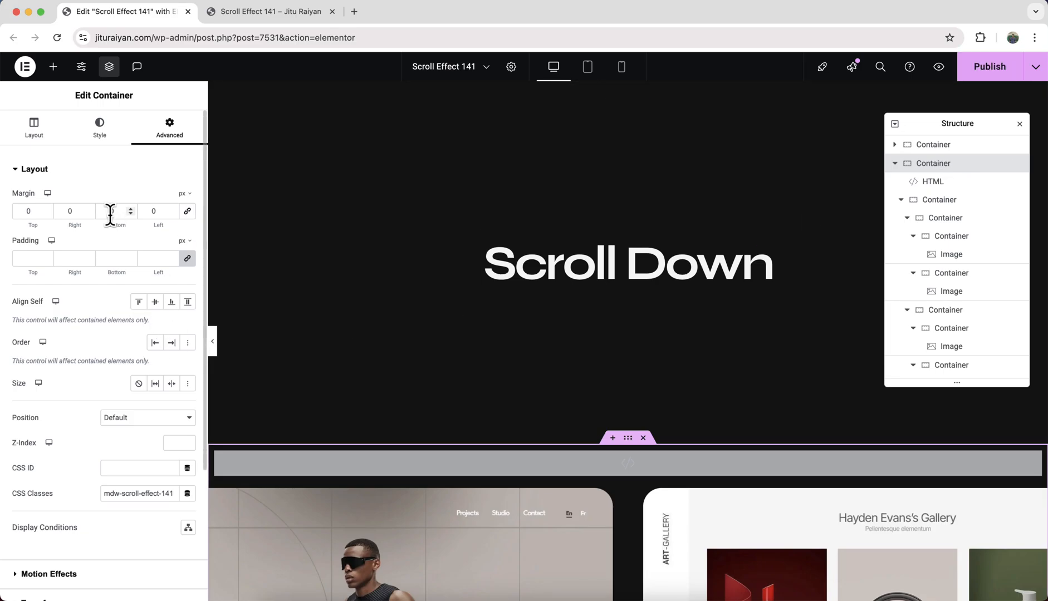
# Give the cards' container a -550 bottom margin and zero gaps, check the preview, then switch to Tablet.
pyautogui.write('-550')
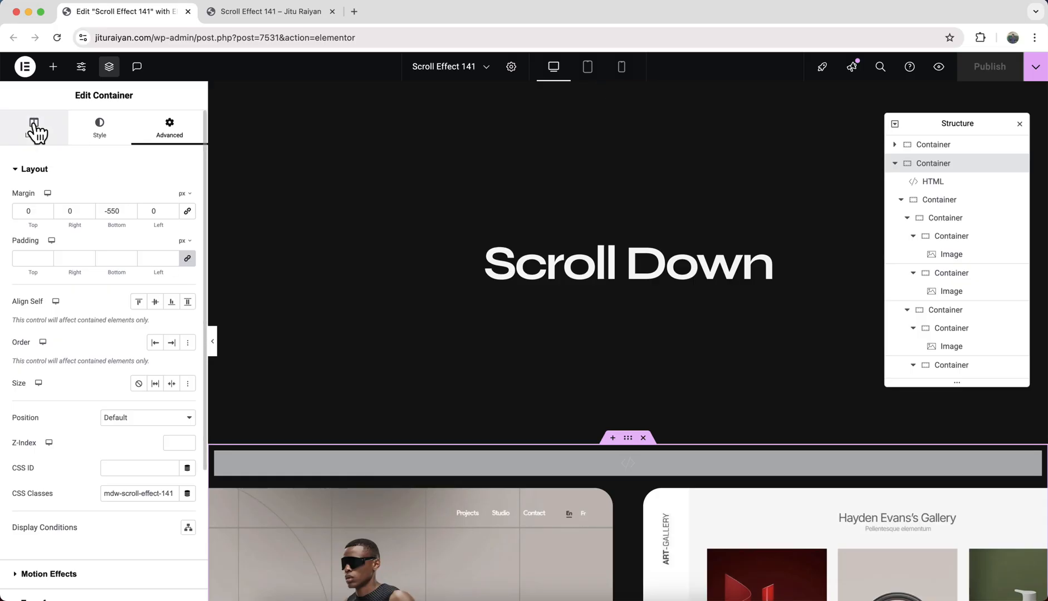
pyautogui.click(33, 122)
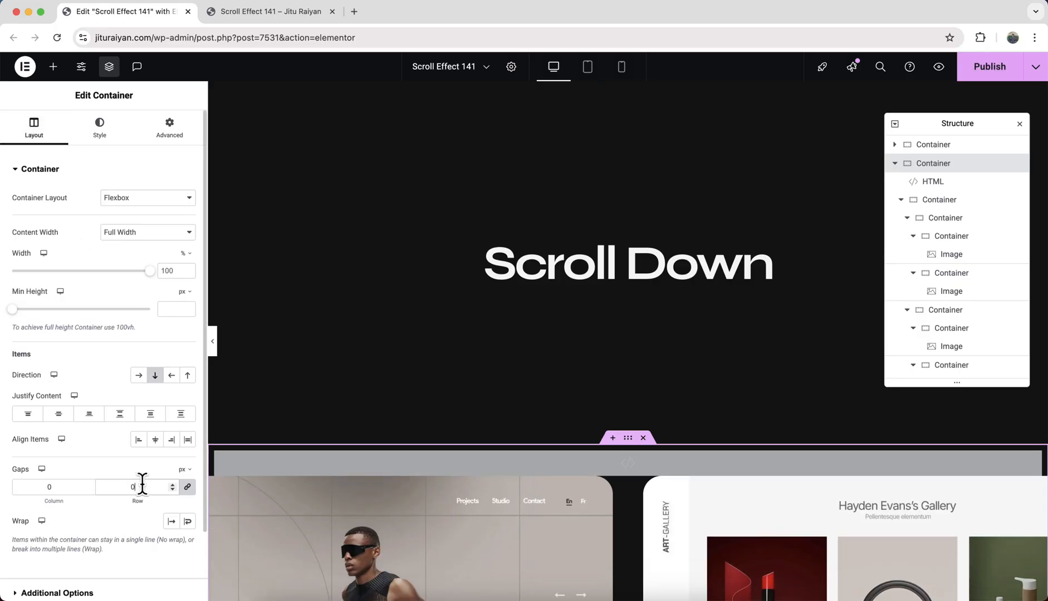
pyautogui.click(270, 12)
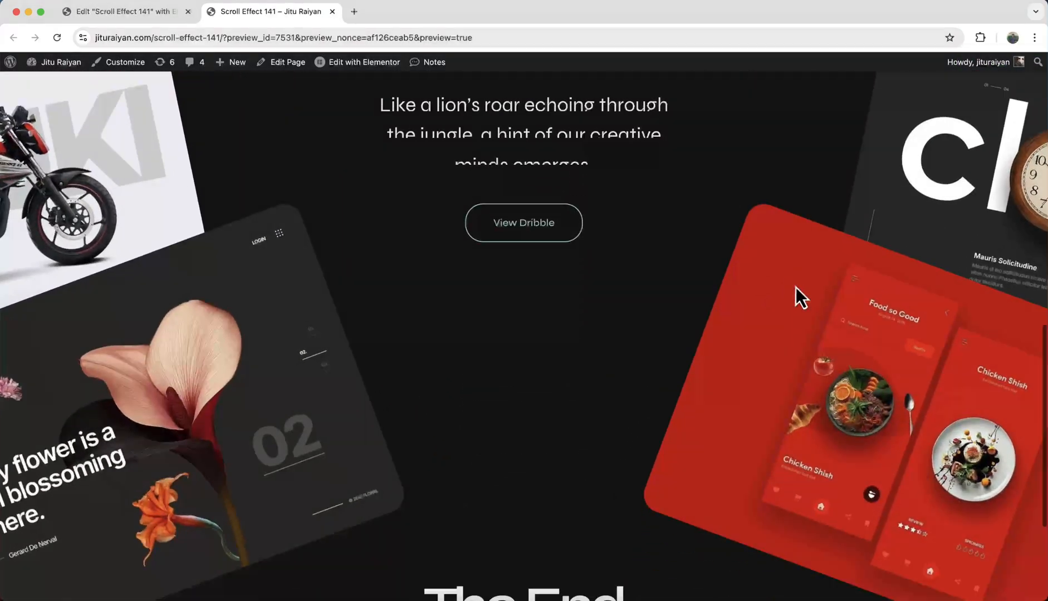
pyautogui.click(128, 11)
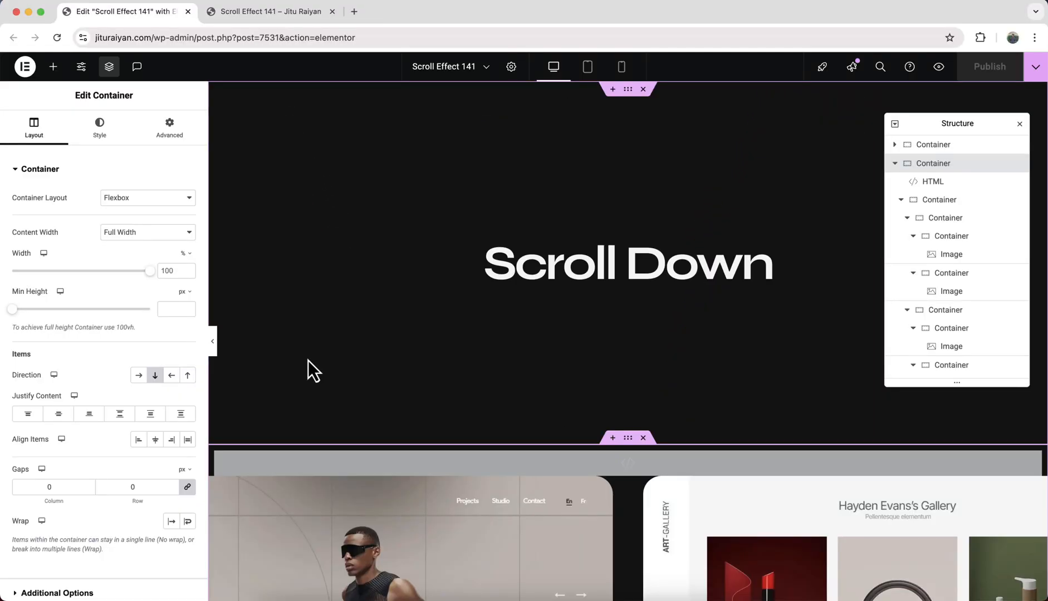
pyautogui.moveTo(400, 353)
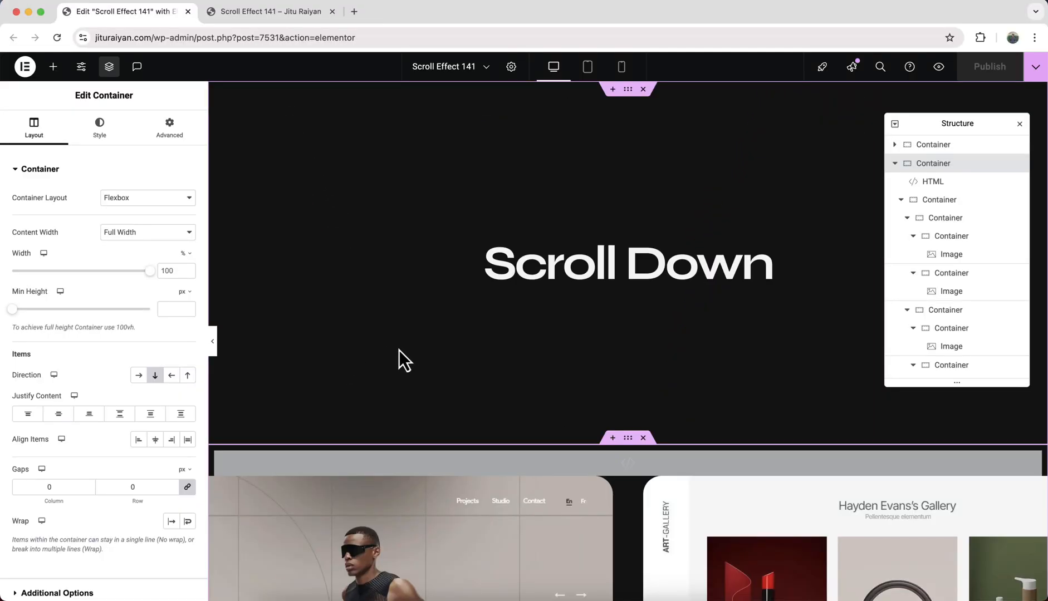
pyautogui.click(587, 67)
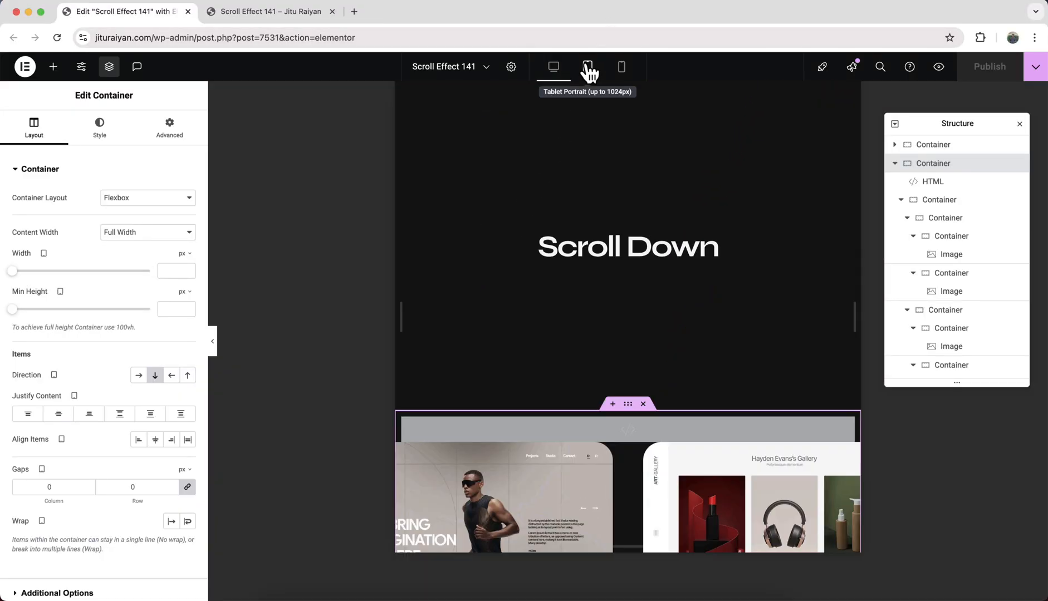
# On tablet, give the screenshot cards' container a -400 bottom margin, then switch to mobile view.
pyautogui.click(587, 67)
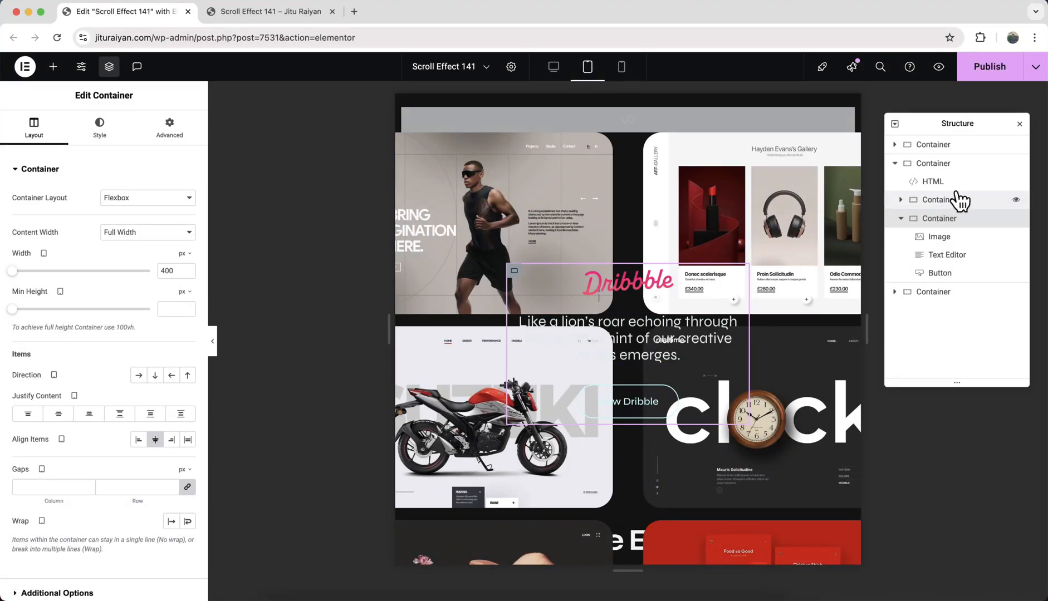
pyautogui.click(169, 127)
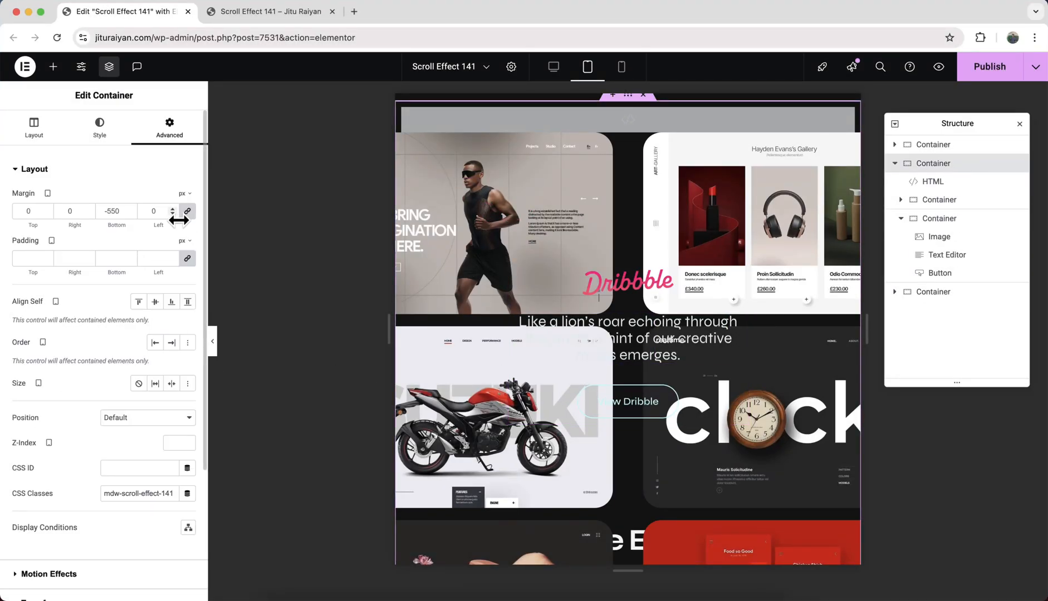
pyautogui.write('-400')
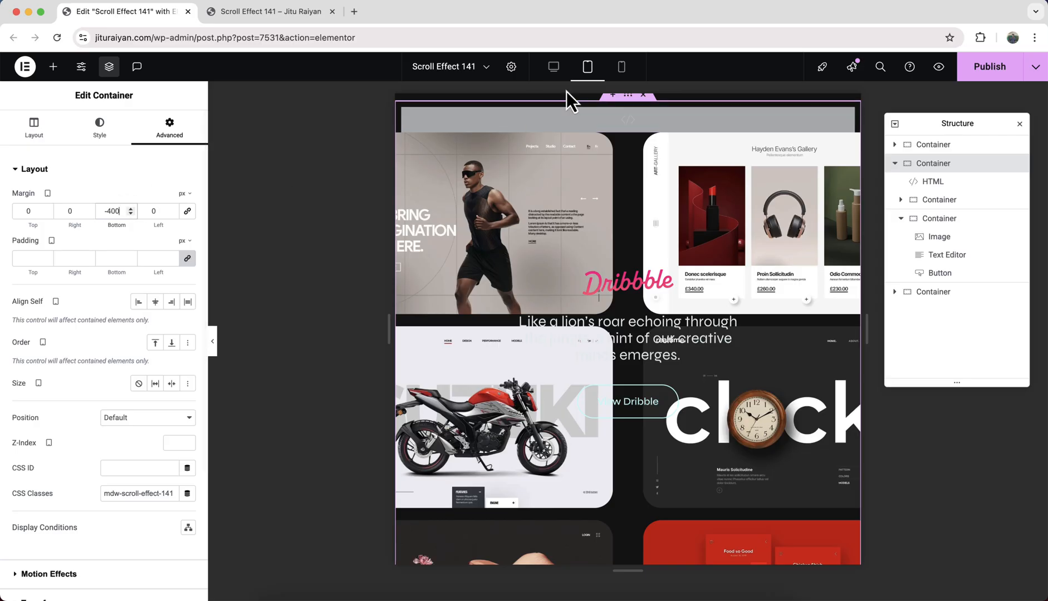
pyautogui.click(621, 67)
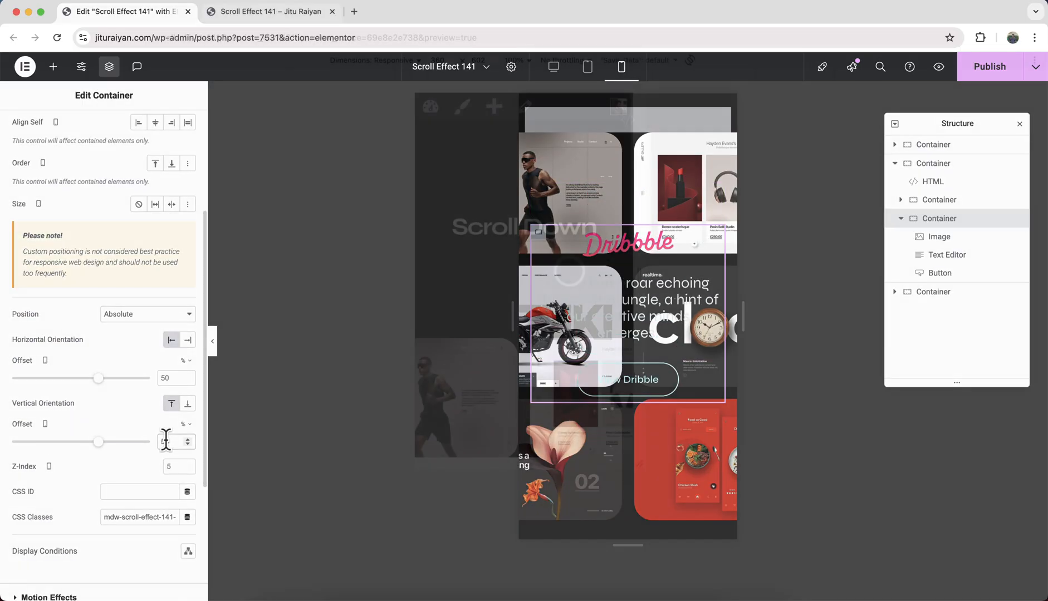
# Scroll the 360×602 mobile preview past the parting cards to the button and The End.
pyautogui.click(271, 11)
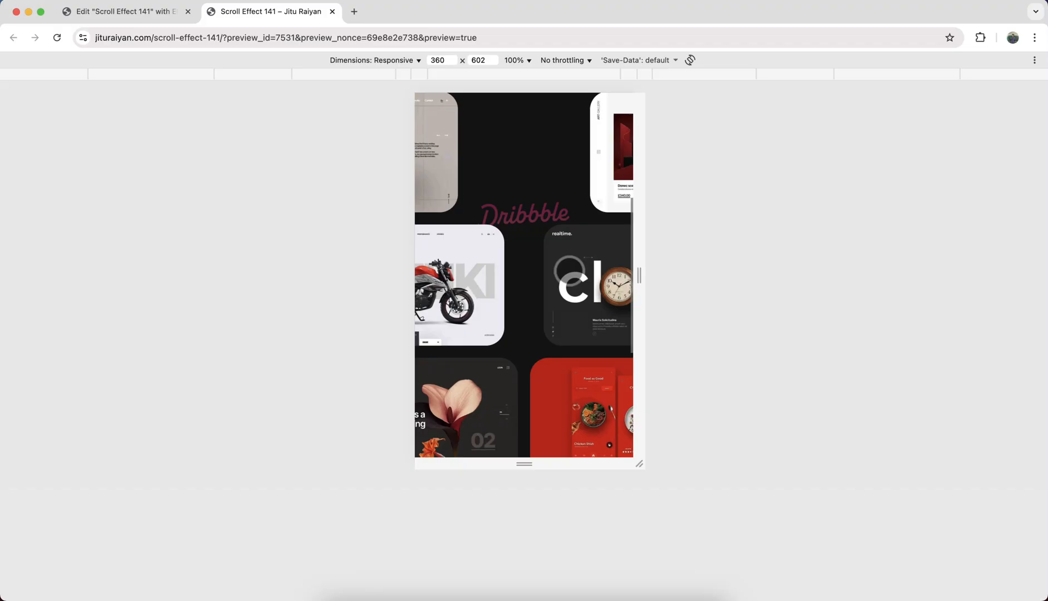
pyautogui.scroll(-3)
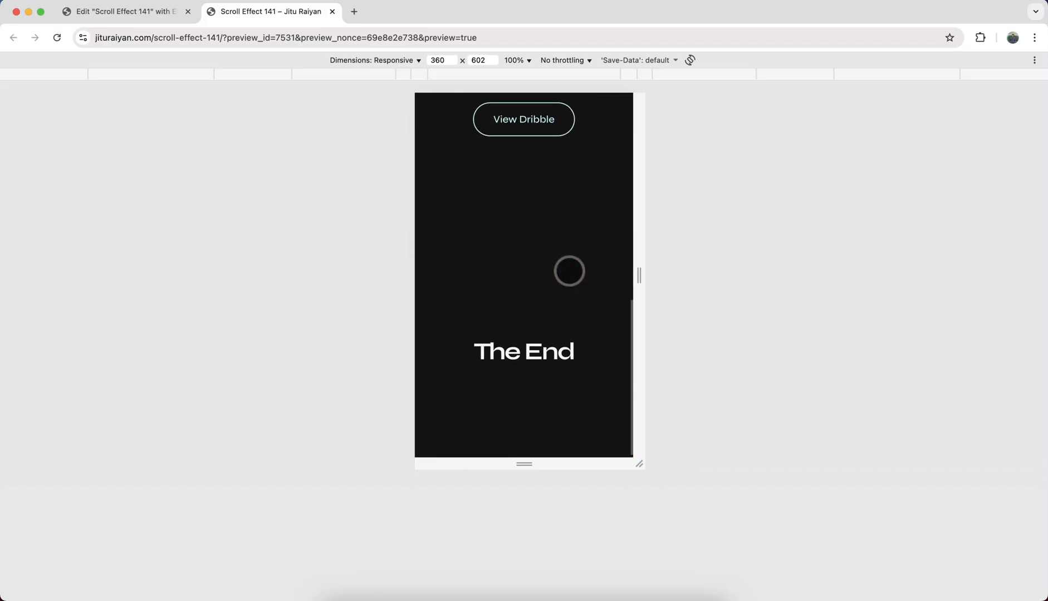